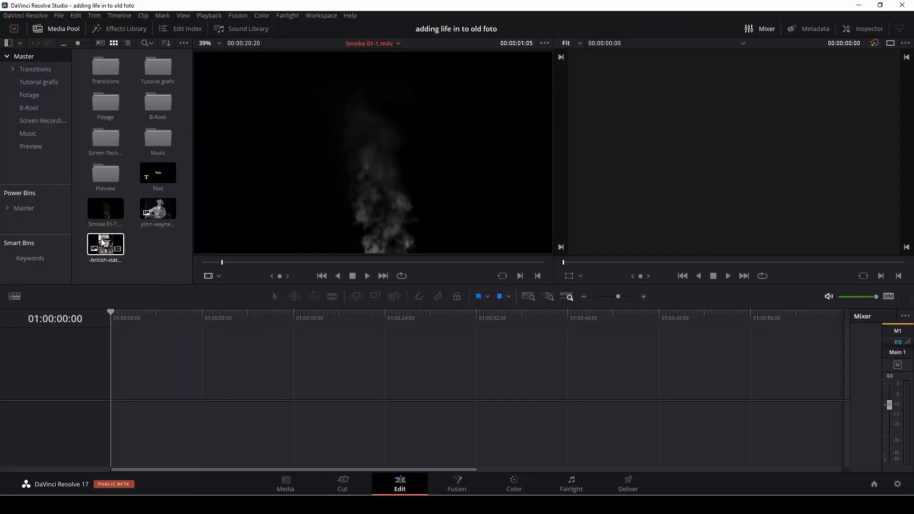
- Place the smoke clip on V2 above the portrait still on V1
left_click_drag(105, 243, 210, 379)
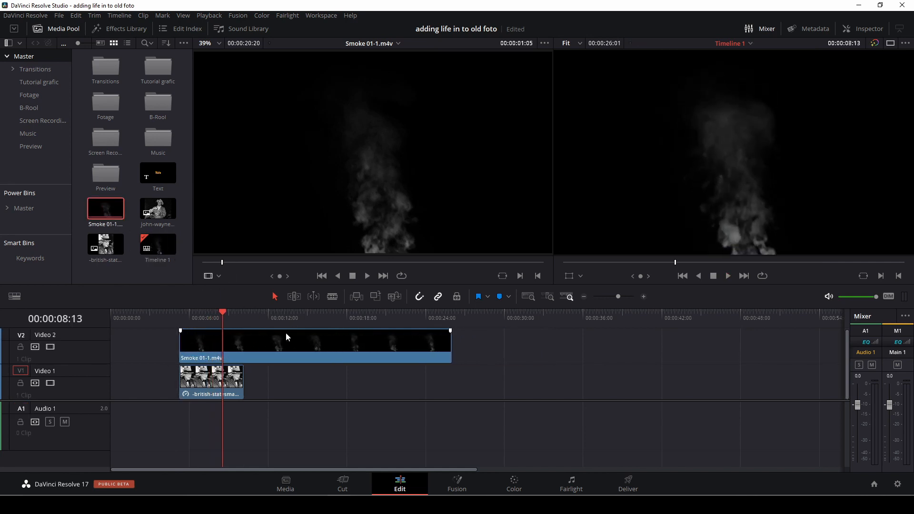
- Slow the smoke clip to 51% speed and trim its end to match the portrait
right_click(277, 345)
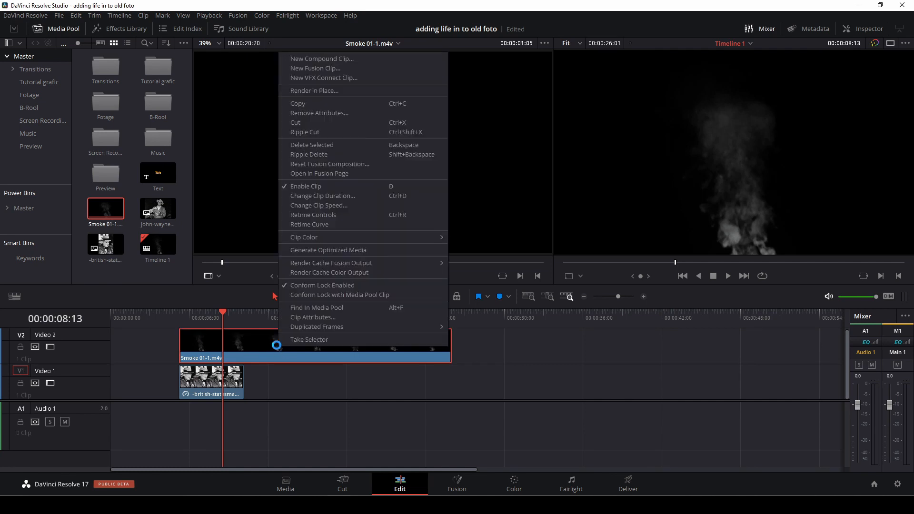
left_click(319, 205)
type("51")
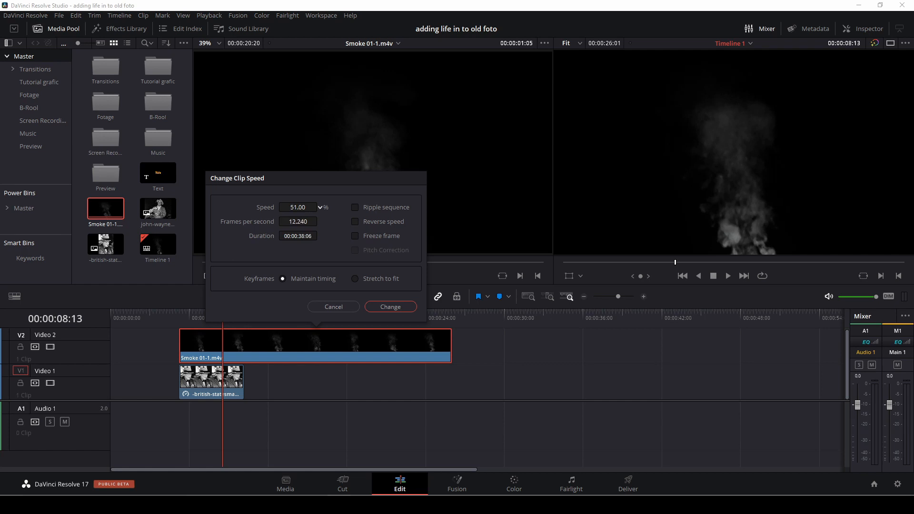
left_click(391, 306)
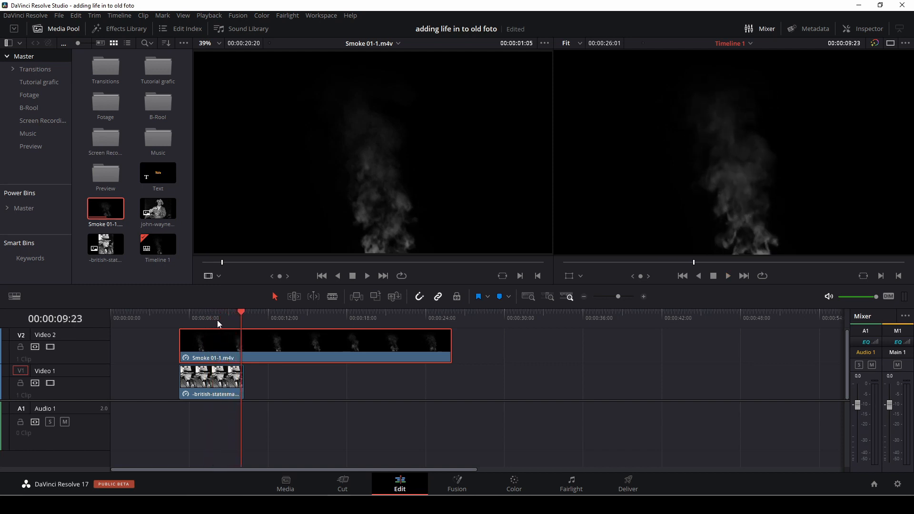
left_click_drag(450, 343, 426, 343)
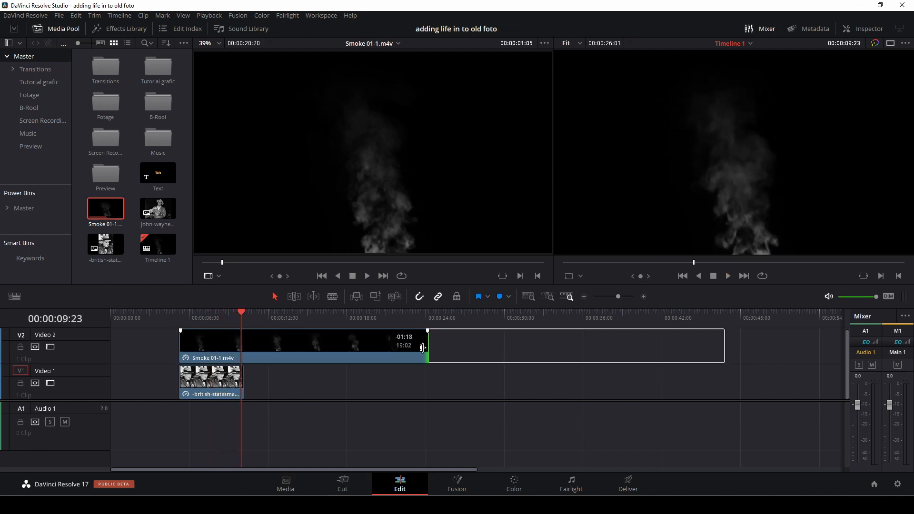
left_click_drag(426, 347, 246, 347)
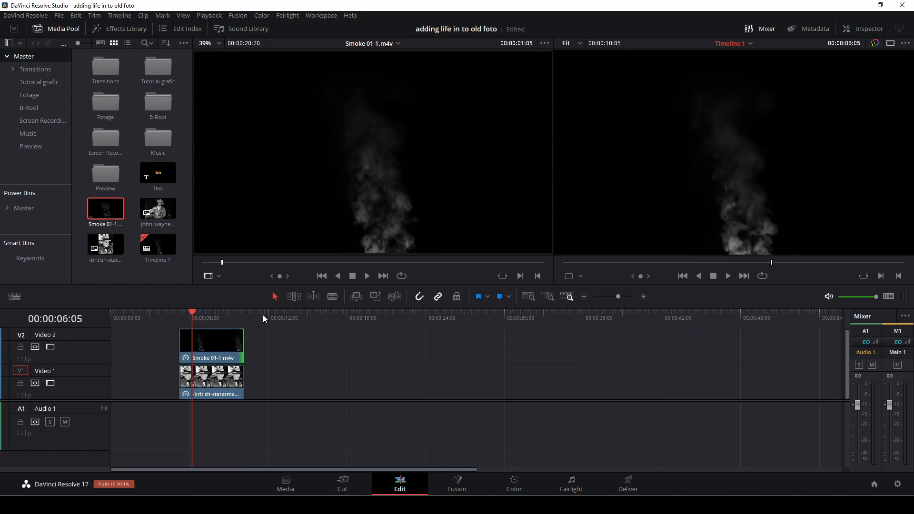
- Set the smoke clip's Composite Mode to Screen in the Inspector
left_click(216, 351)
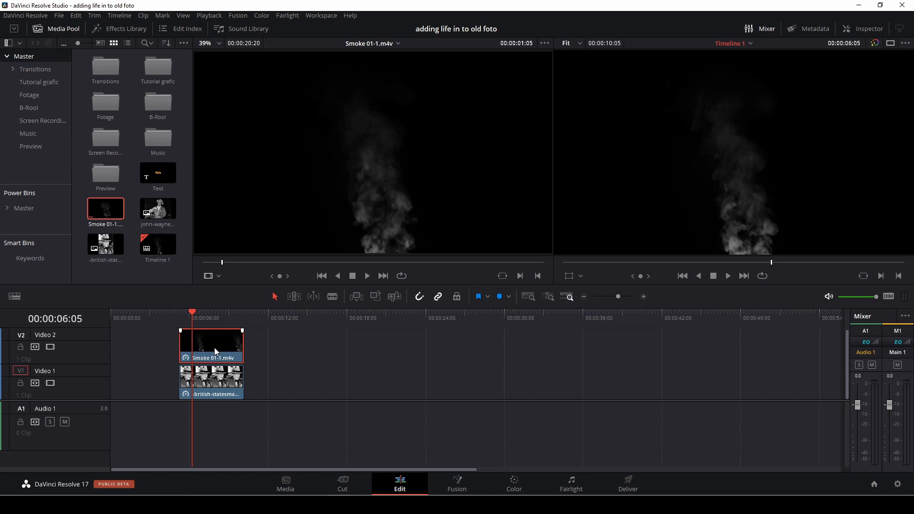
mouse_move(404, 301)
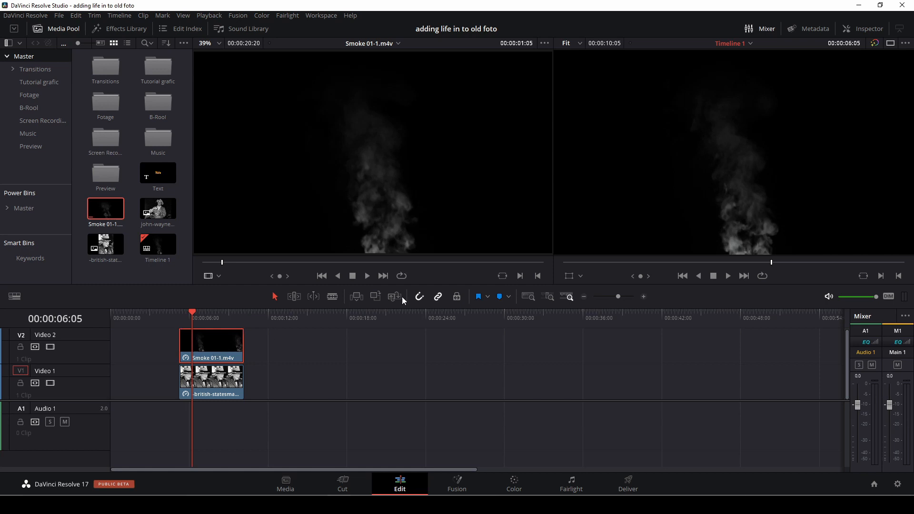
left_click(864, 28)
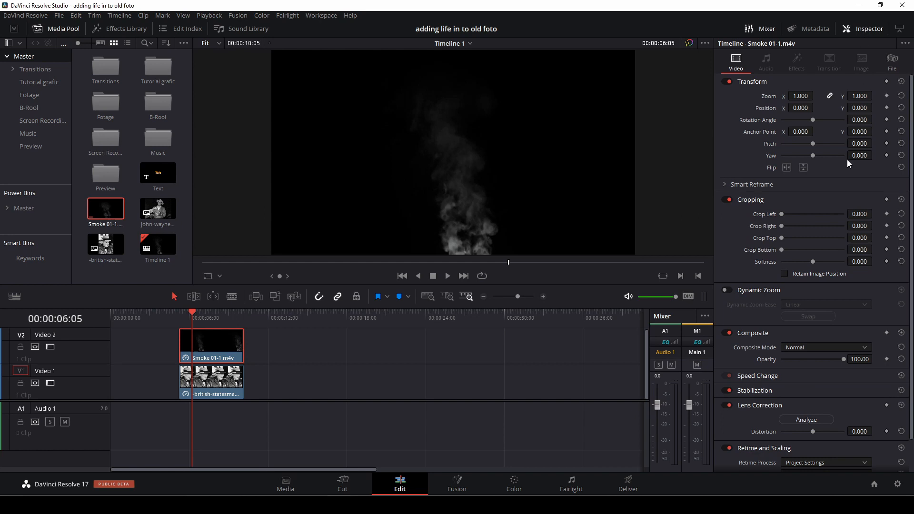
left_click(827, 347)
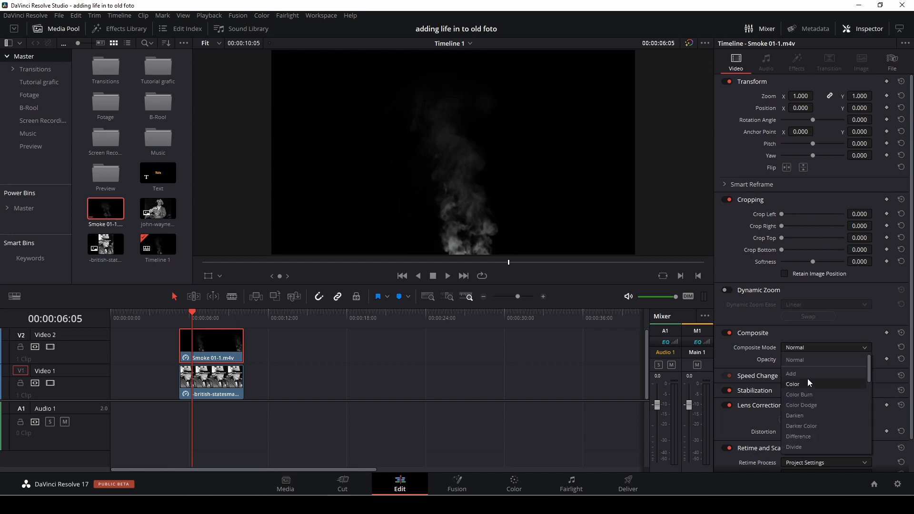
scroll("down", 3)
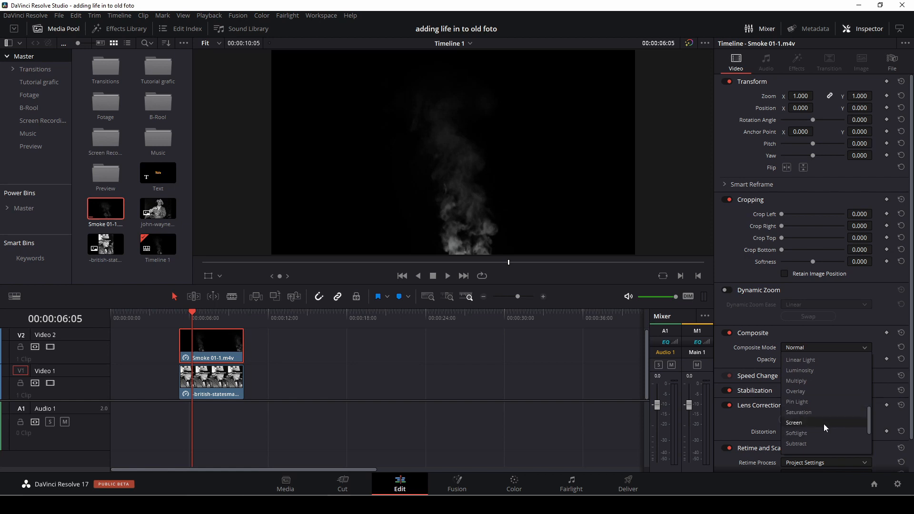
left_click(795, 423)
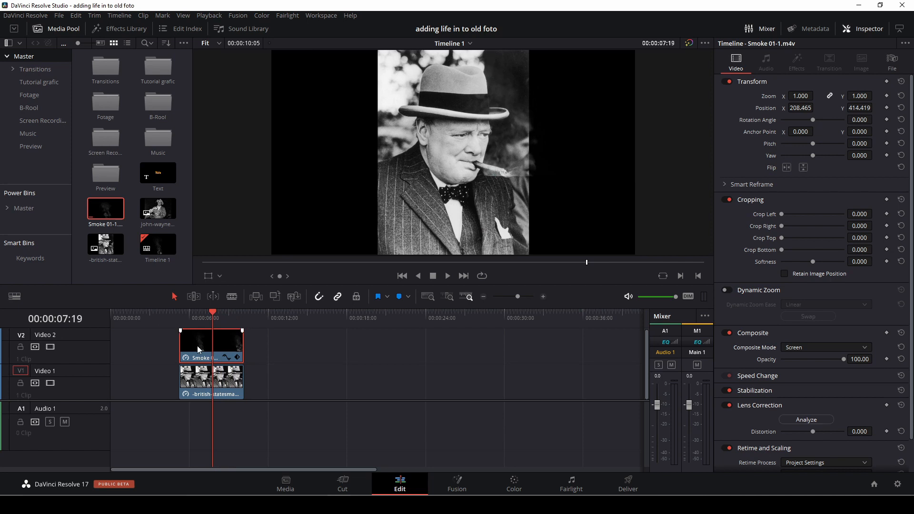
left_click(514, 482)
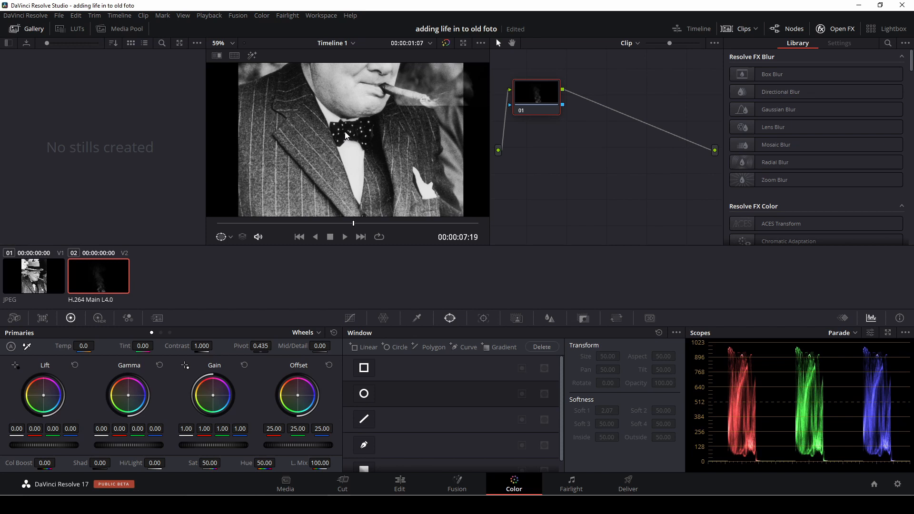
mouse_move(409, 292)
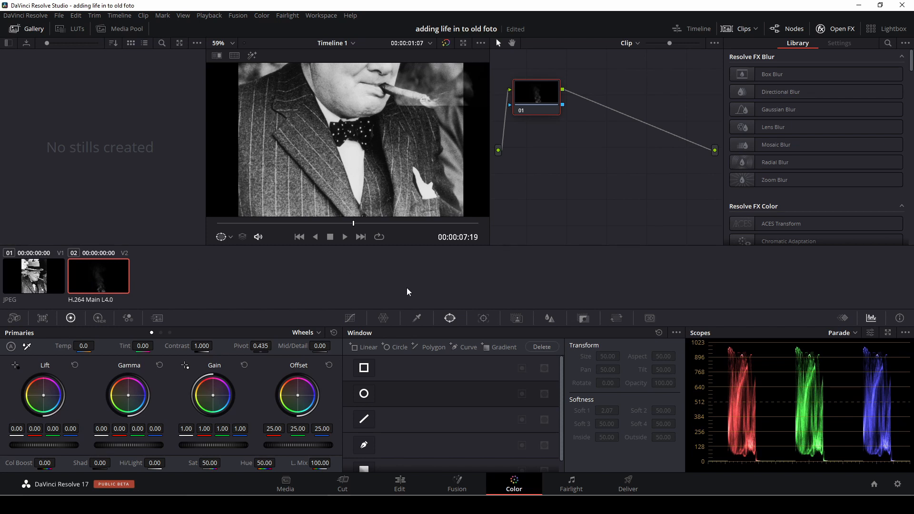
mouse_move(458, 321)
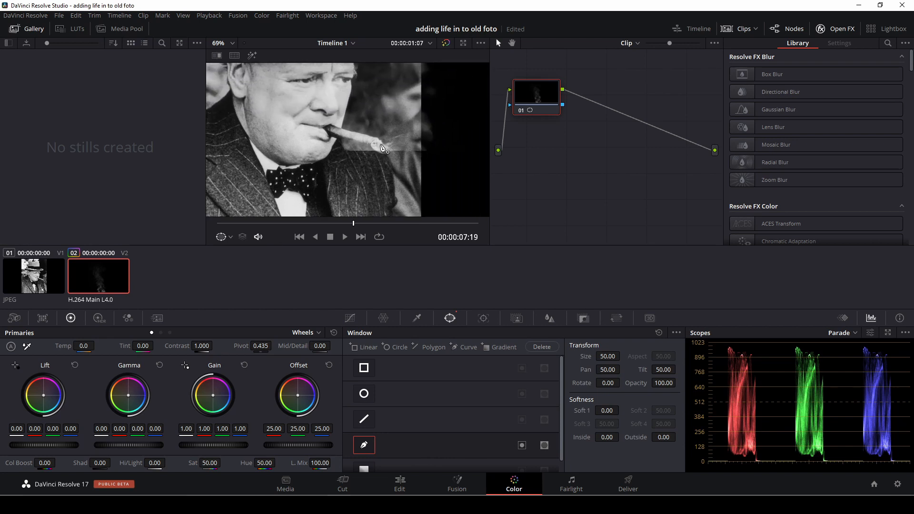
mouse_move(372, 146)
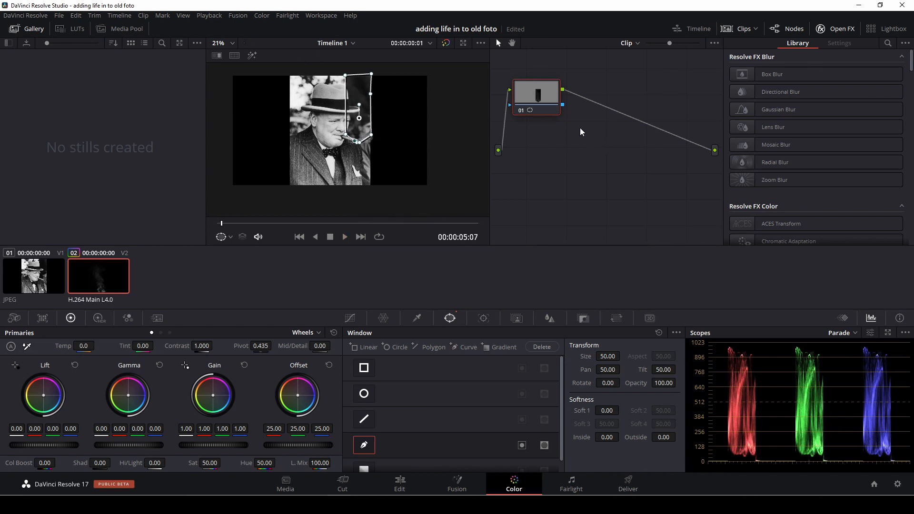
- Add an alpha output to the smoke clip's node graph for the hand-drawn mask
right_click(583, 132)
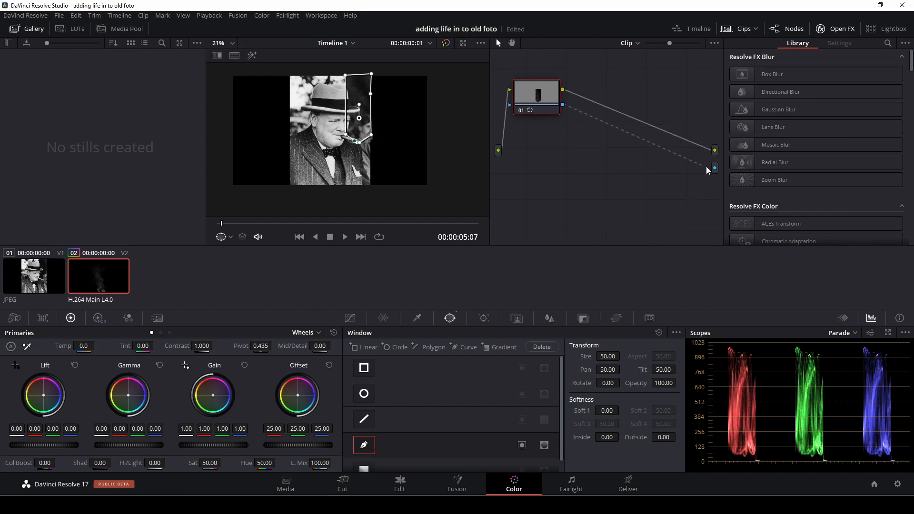
mouse_move(384, 489)
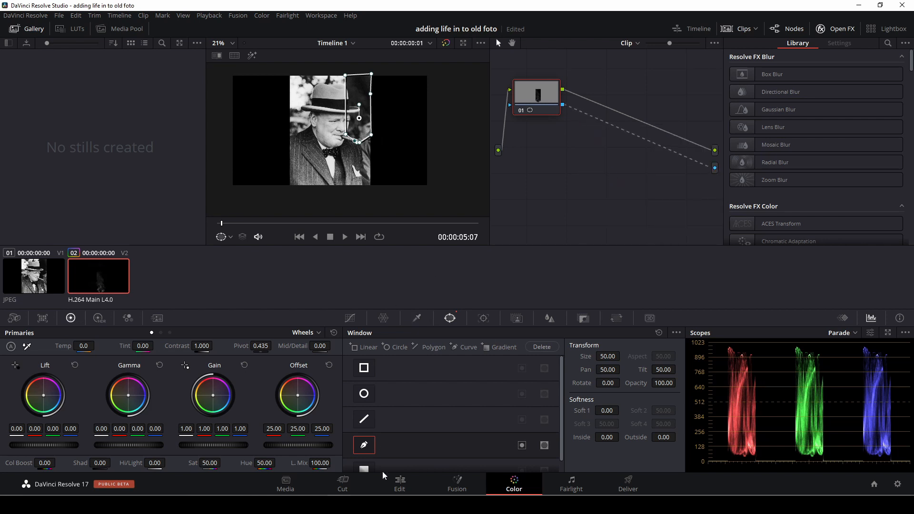
- Raise the smoke window's softness on the Color page, then return to the Edit page
left_click(399, 483)
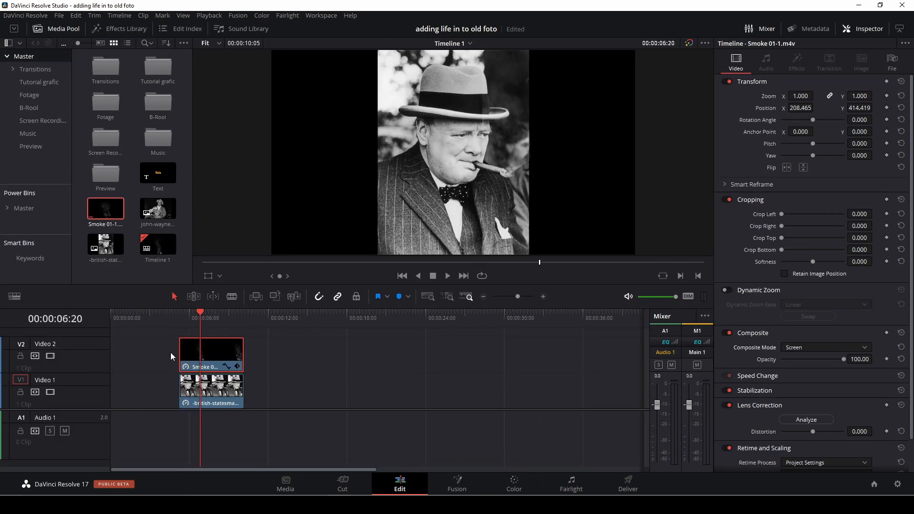
left_click(514, 484)
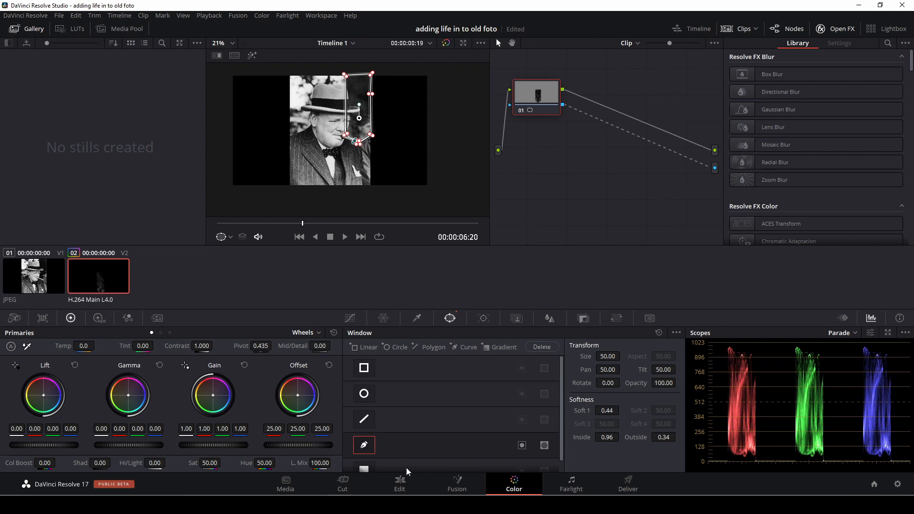
left_click(399, 483)
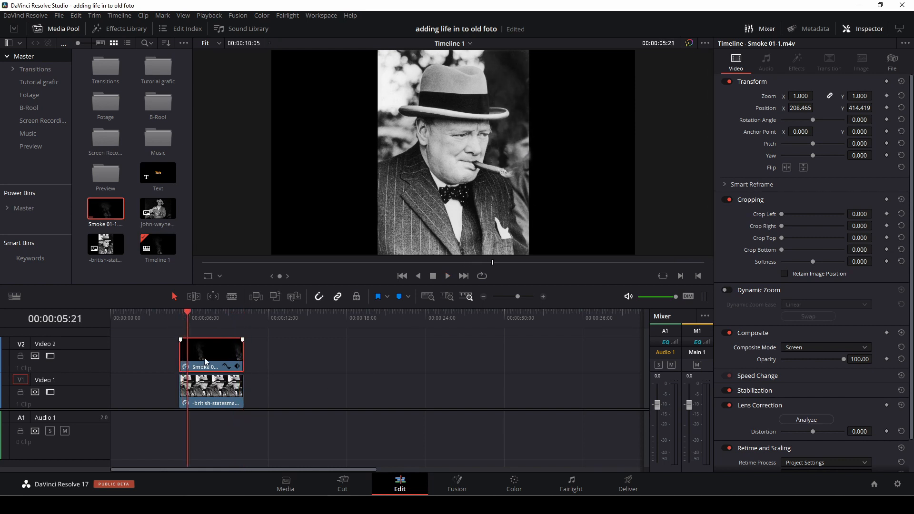
- Review the composite, then merge both clips into a compound clip named 'smoke'
left_click(448, 275)
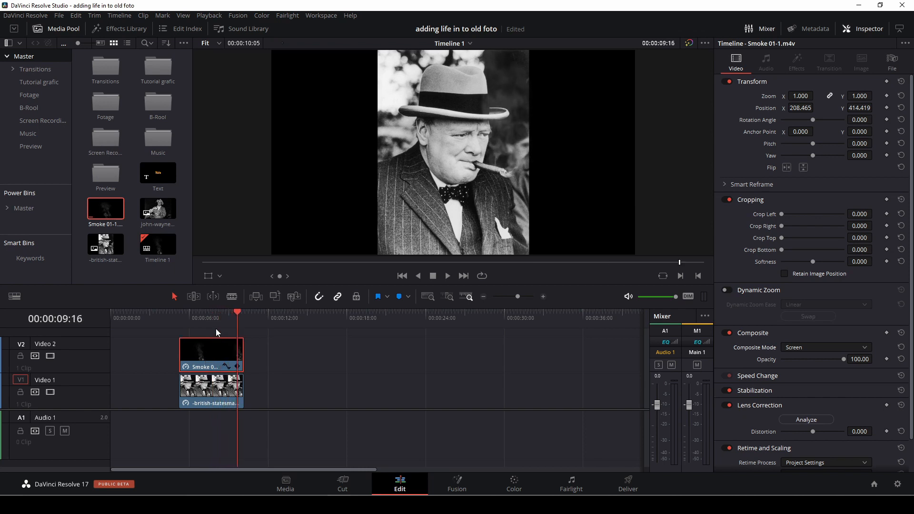
left_click(180, 315)
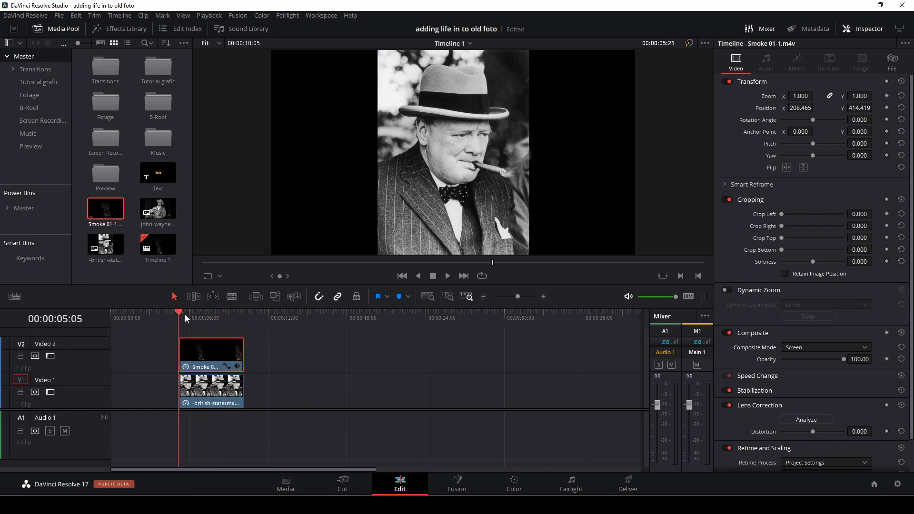
left_click(212, 389)
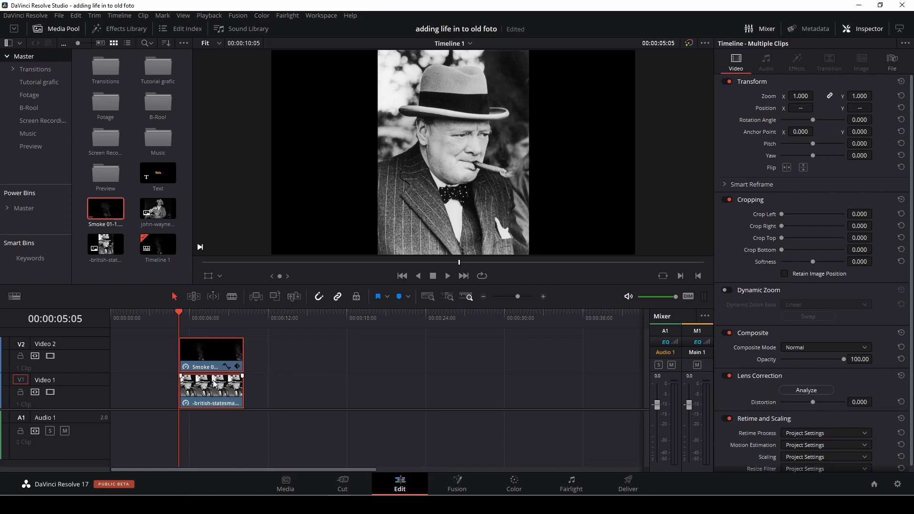
right_click(212, 388)
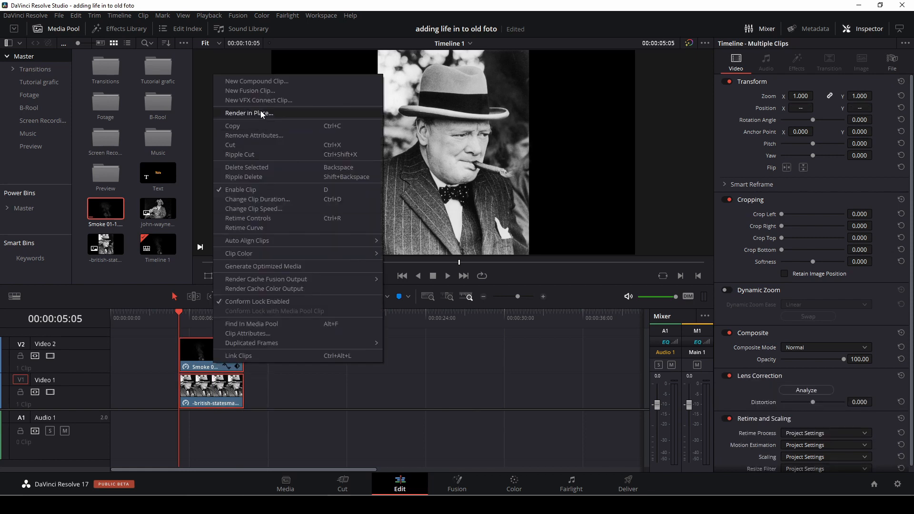
left_click(257, 81)
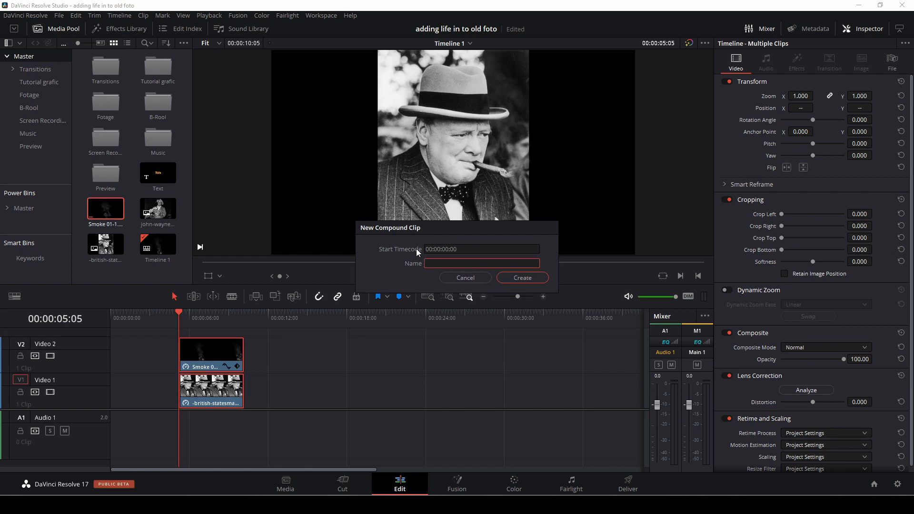
type("smoke")
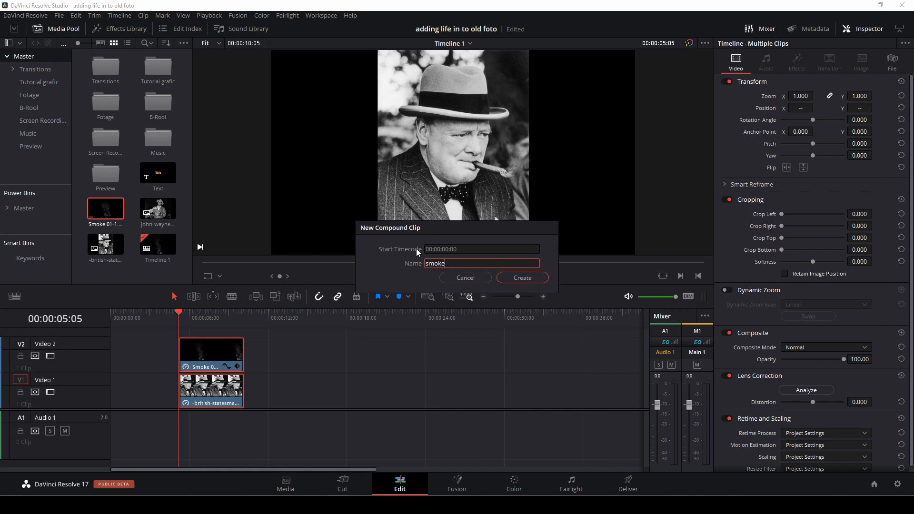
left_click(523, 277)
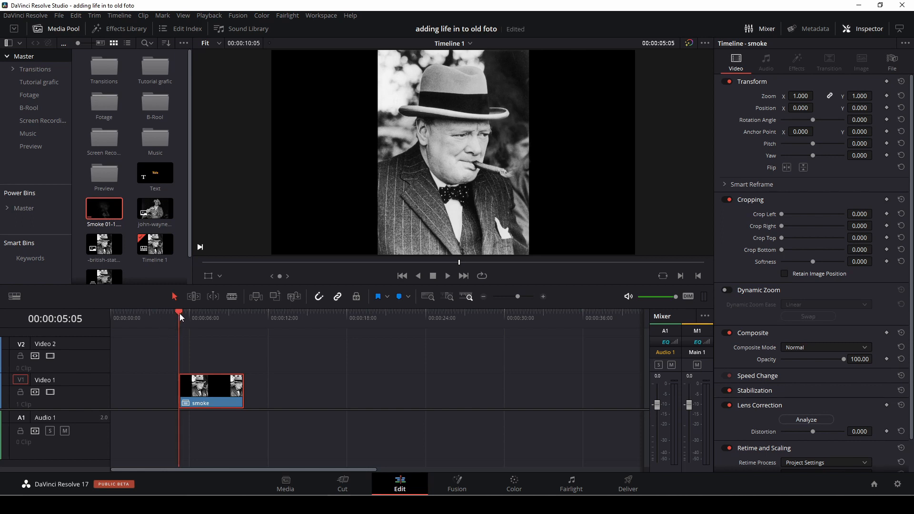
mouse_move(307, 181)
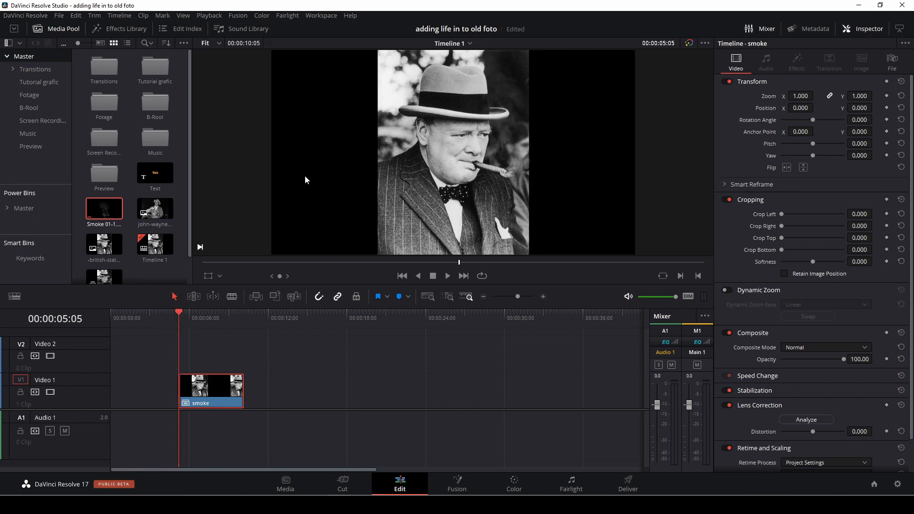
mouse_move(469, 232)
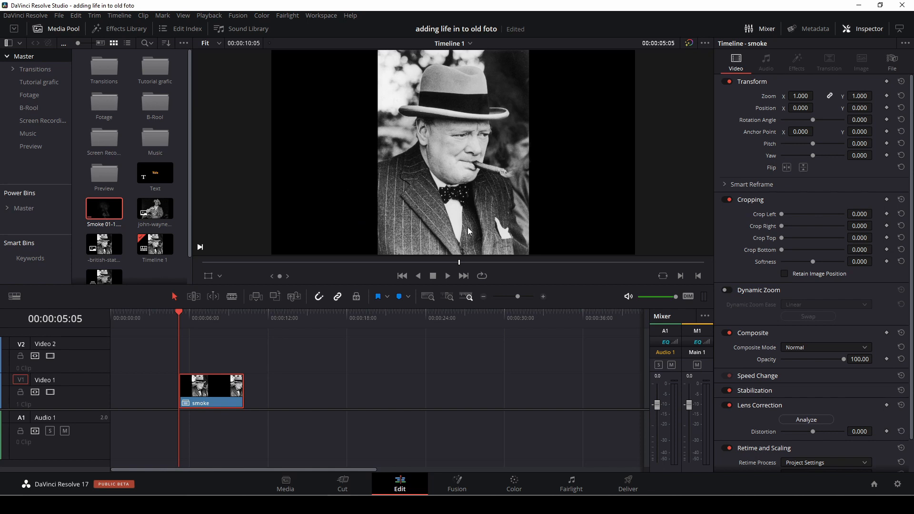
mouse_move(595, 262)
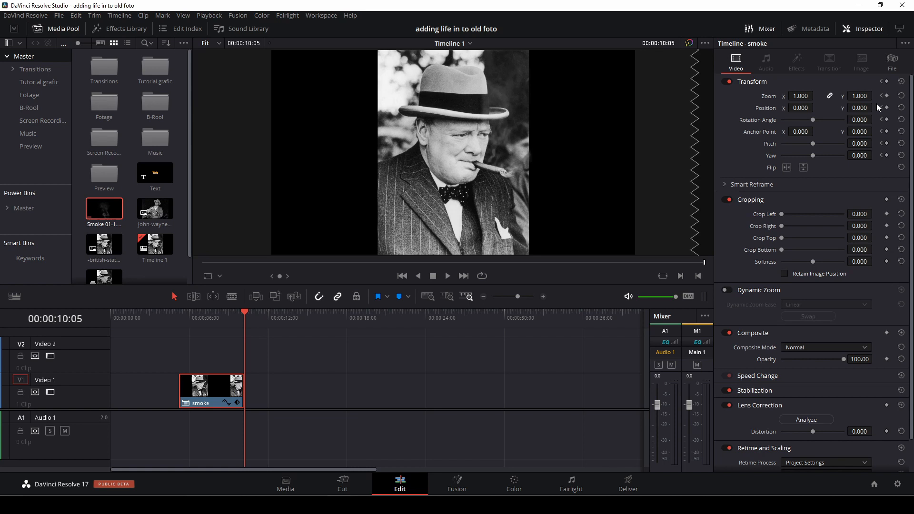
- Keyframe the transform at the later point with Zoom 1.3 and Position Y -39
left_click(818, 94)
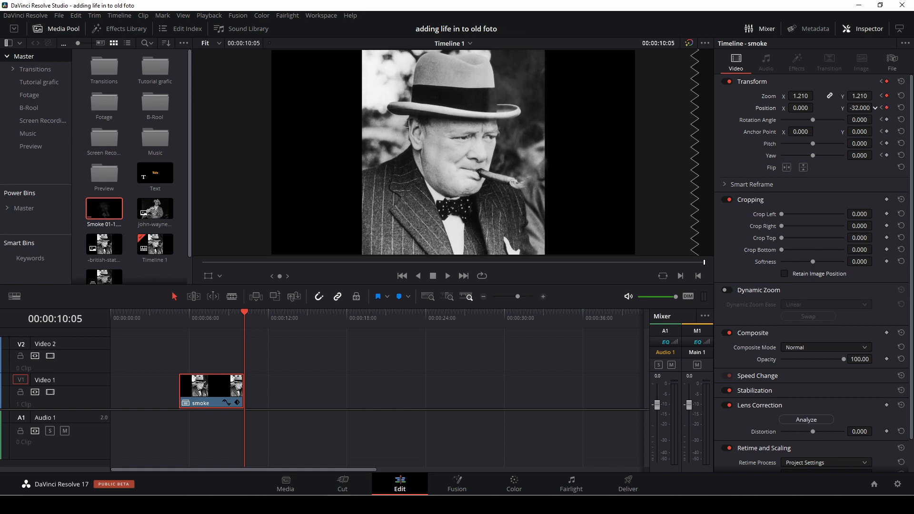
left_click_drag(861, 107, 861, 117)
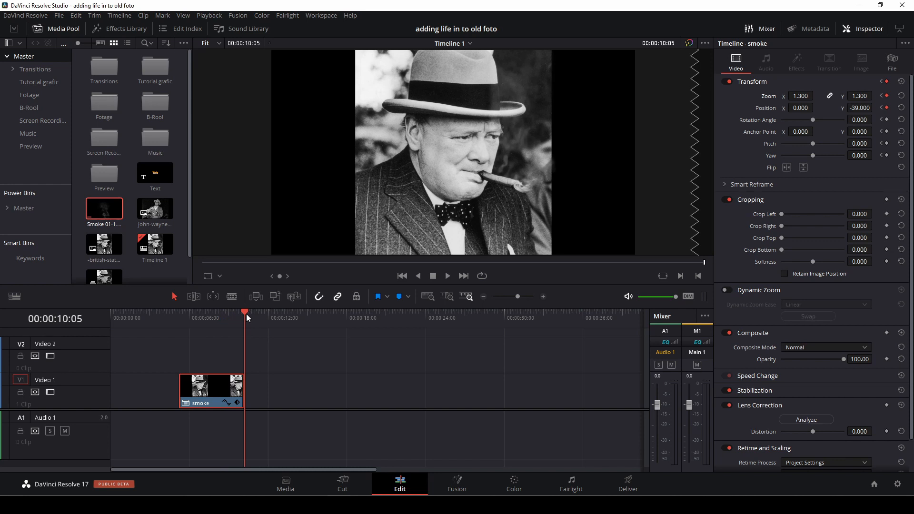
mouse_move(292, 339)
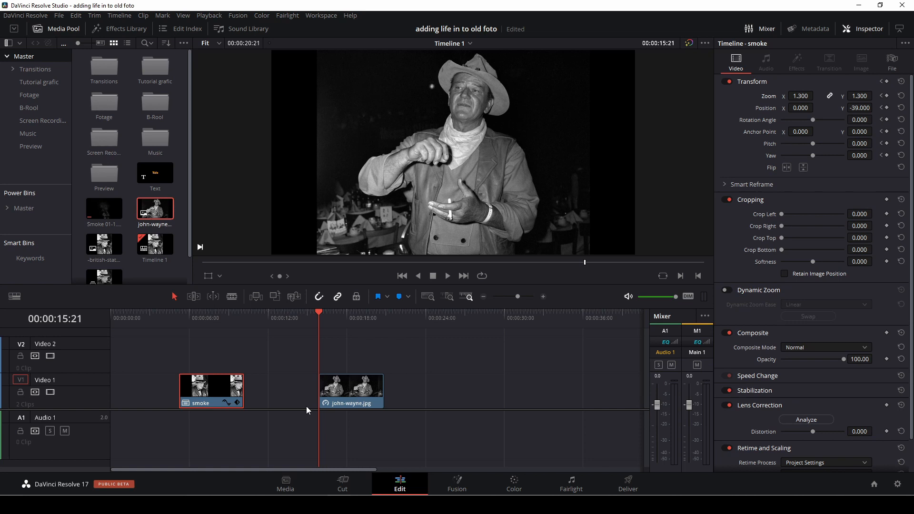
- Open john-wayne.jpg in Fusion and merge a FastNoise node over the photo
left_click(351, 391)
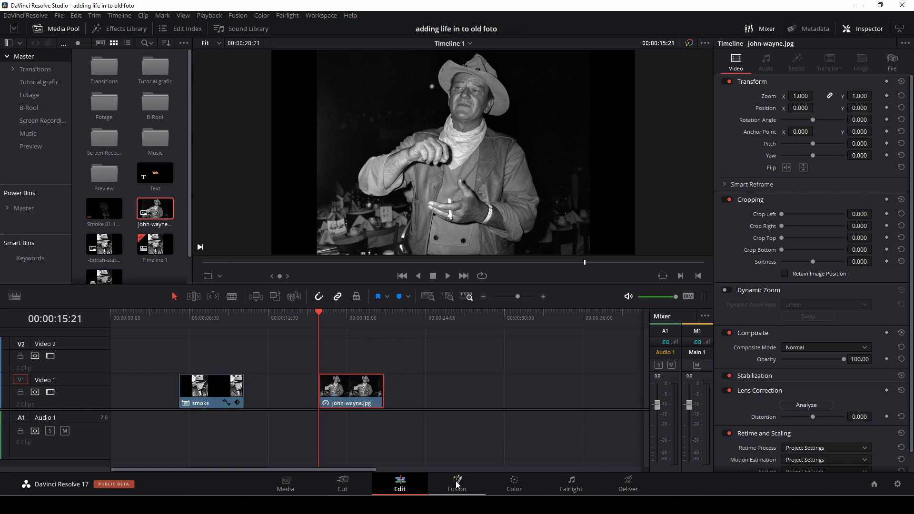
left_click(457, 480)
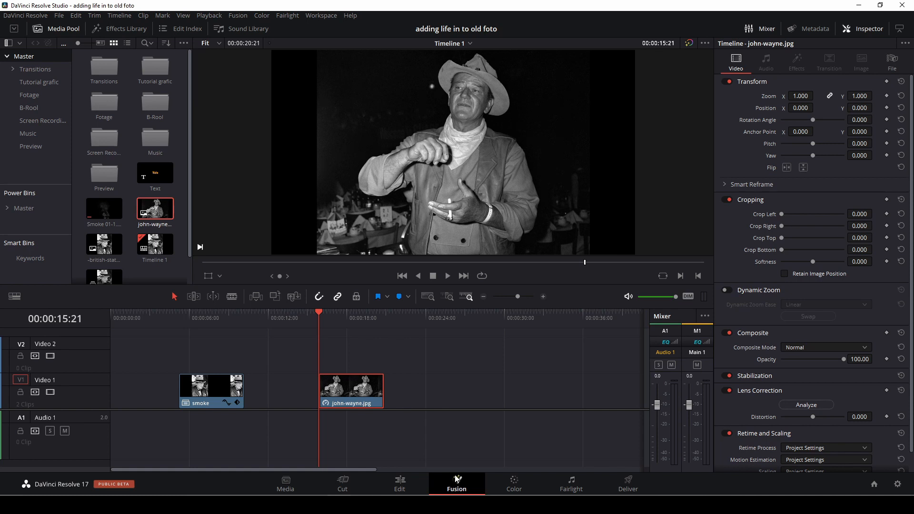
left_click(457, 480)
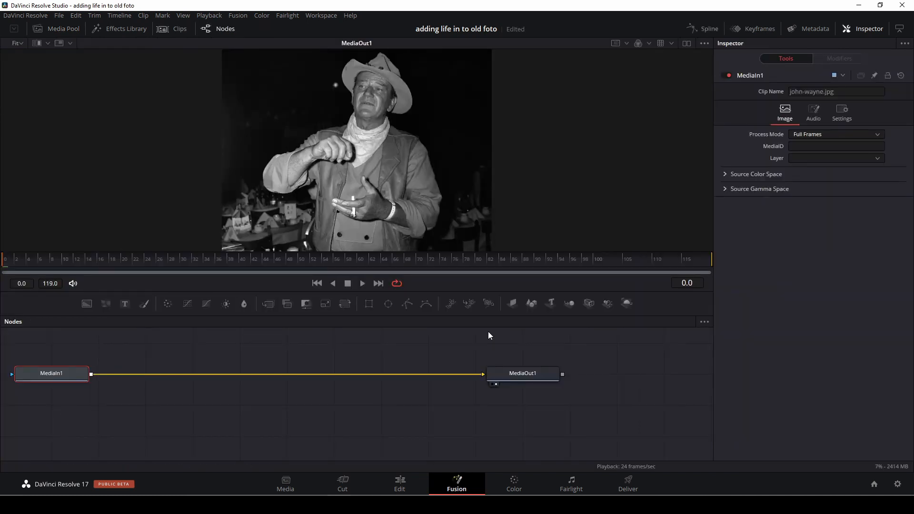
mouse_move(88, 317)
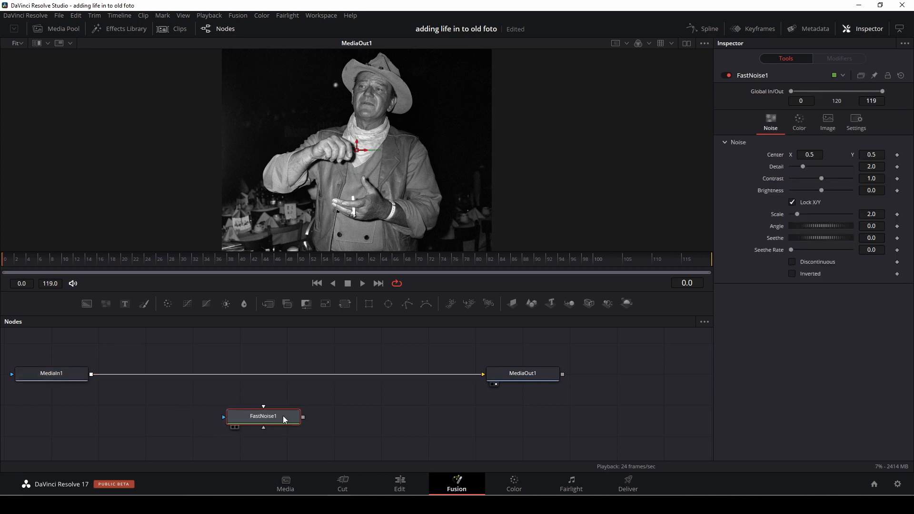
left_click_drag(263, 415, 261, 397)
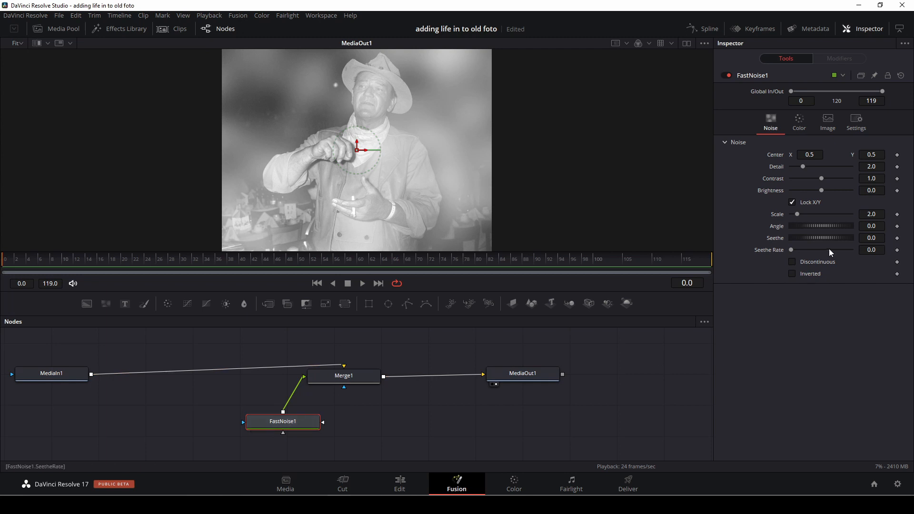
mouse_move(804, 167)
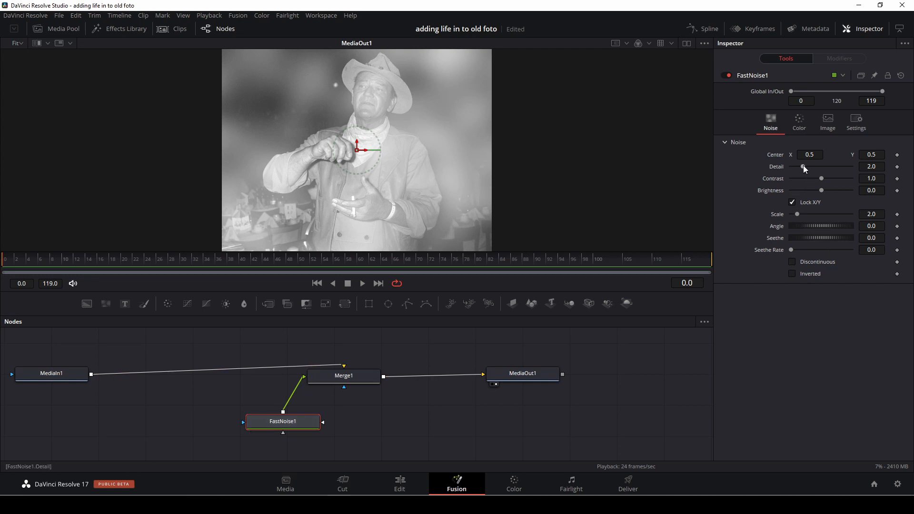
- Tune the noise Detail, Contrast, Brightness and Scale into large, darker clouds
left_click_drag(804, 169, 822, 170)
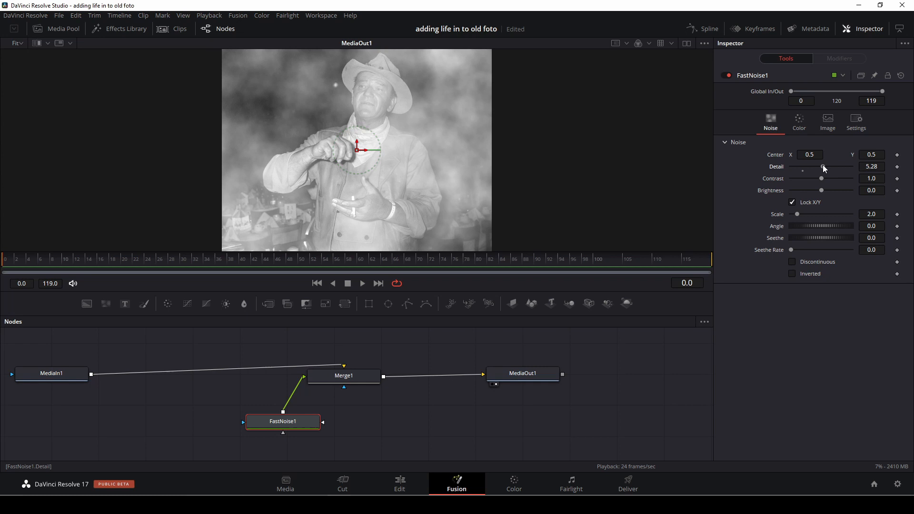
left_click_drag(824, 166, 816, 166)
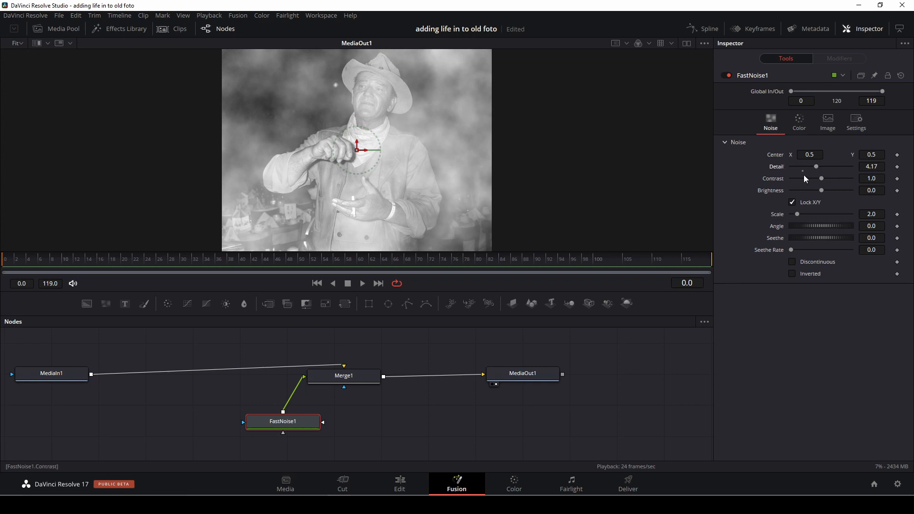
left_click_drag(822, 179, 825, 178)
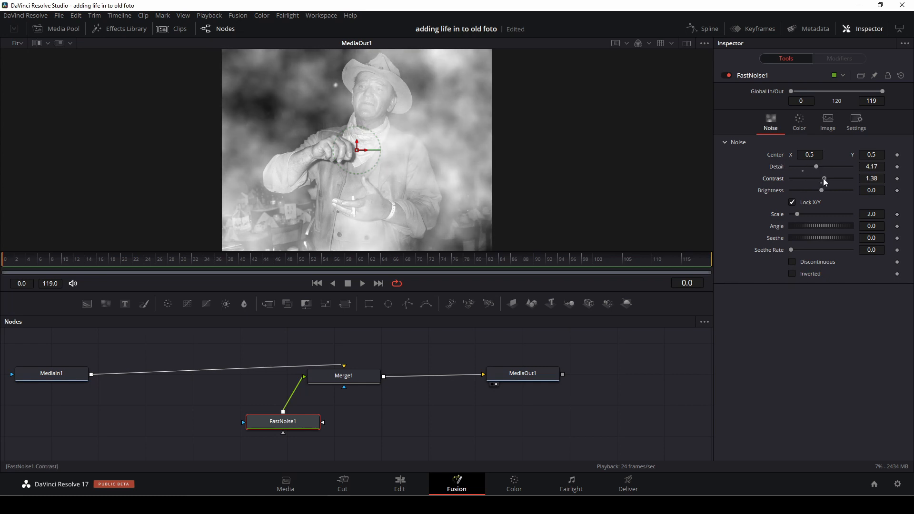
left_click_drag(824, 179, 817, 179)
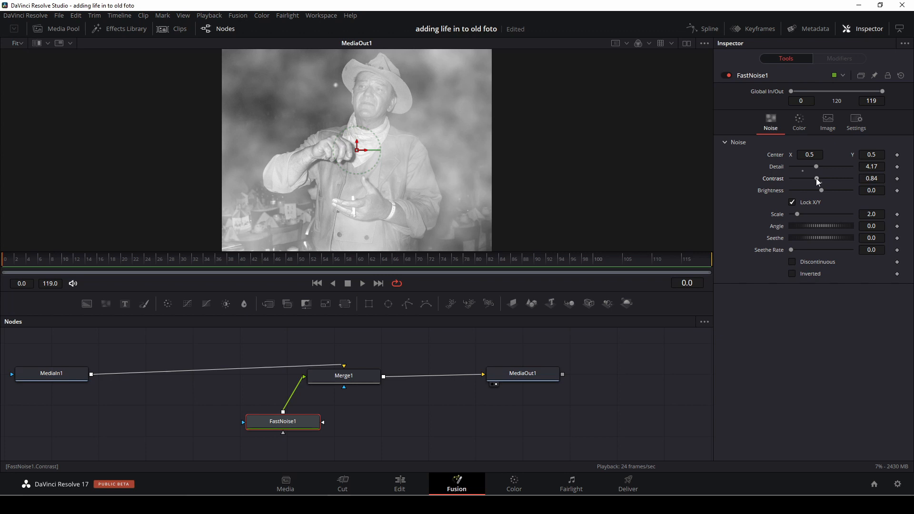
left_click_drag(819, 190, 829, 191)
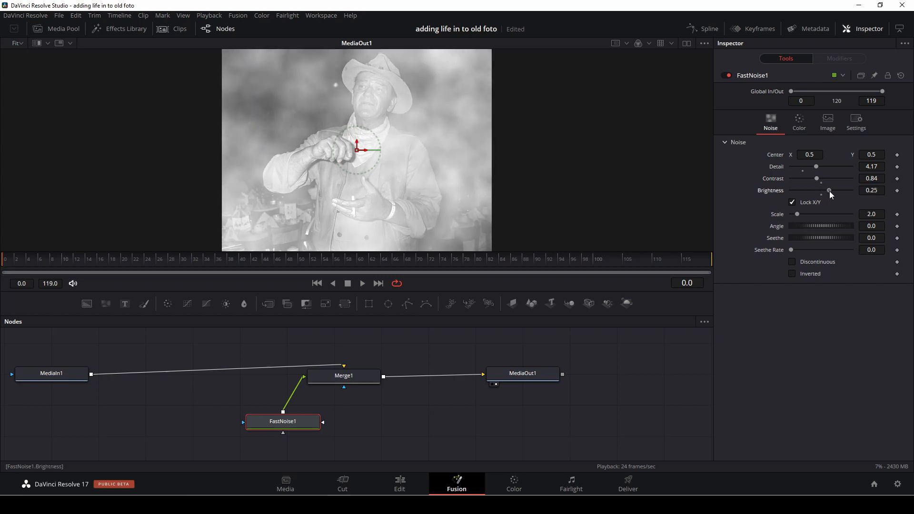
left_click_drag(829, 190, 813, 191)
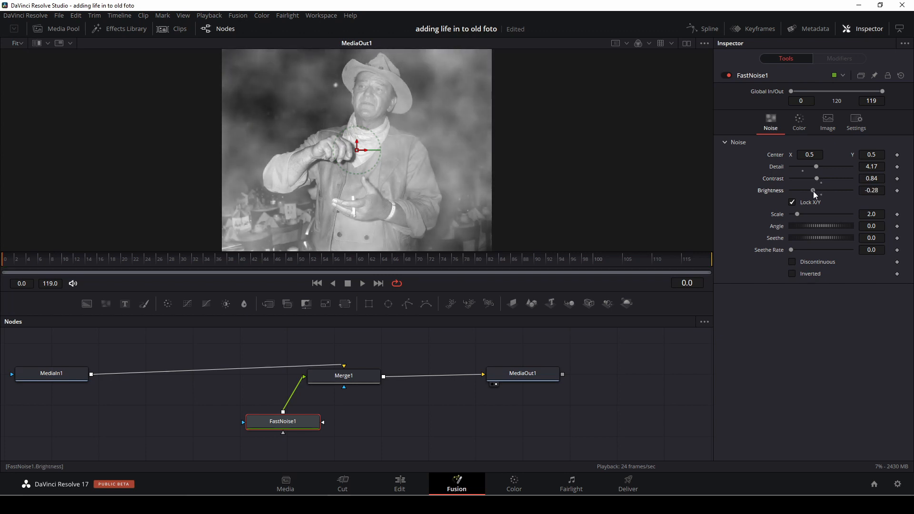
left_click_drag(798, 214, 803, 214)
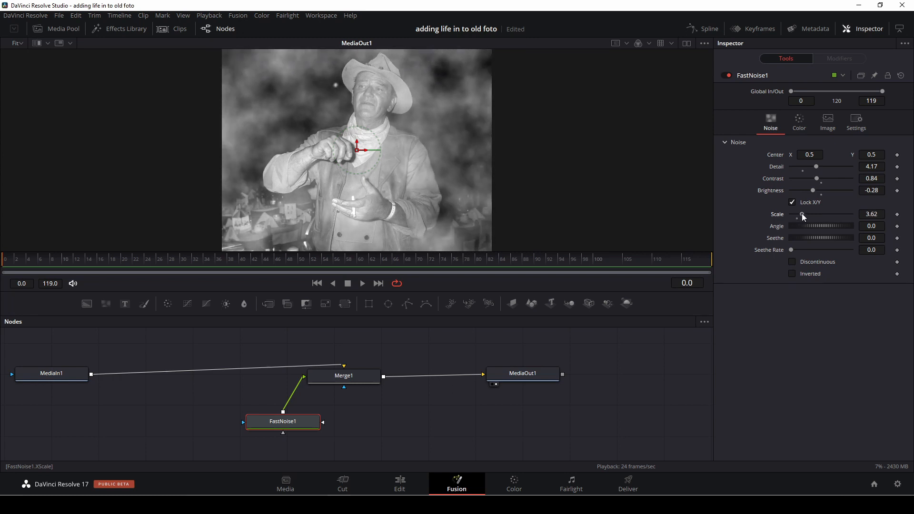
left_click_drag(803, 214, 811, 215)
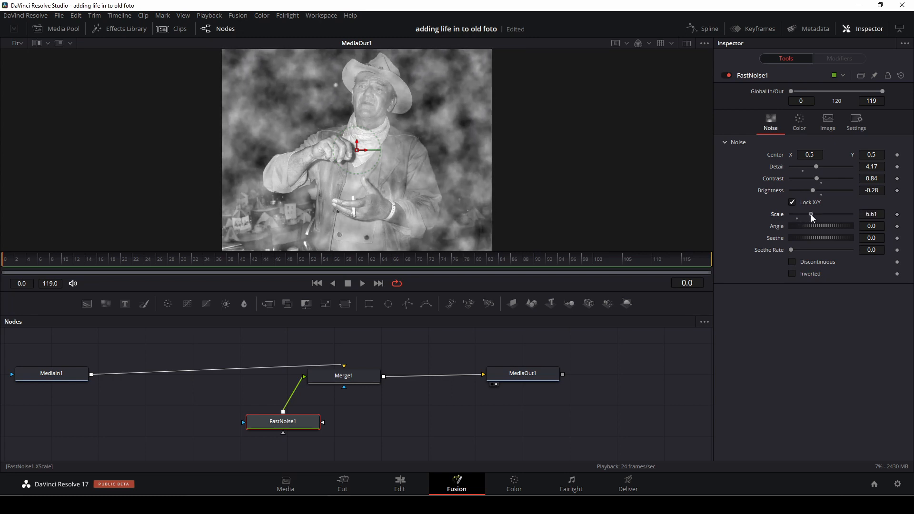
- Give the noise a slow Seethe and Seethe Rate, previewing the animation
left_click(362, 284)
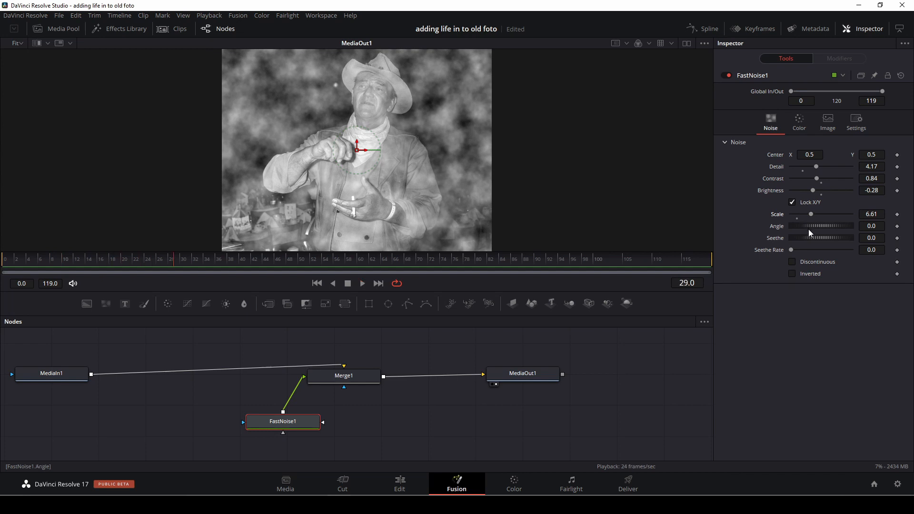
mouse_move(805, 242)
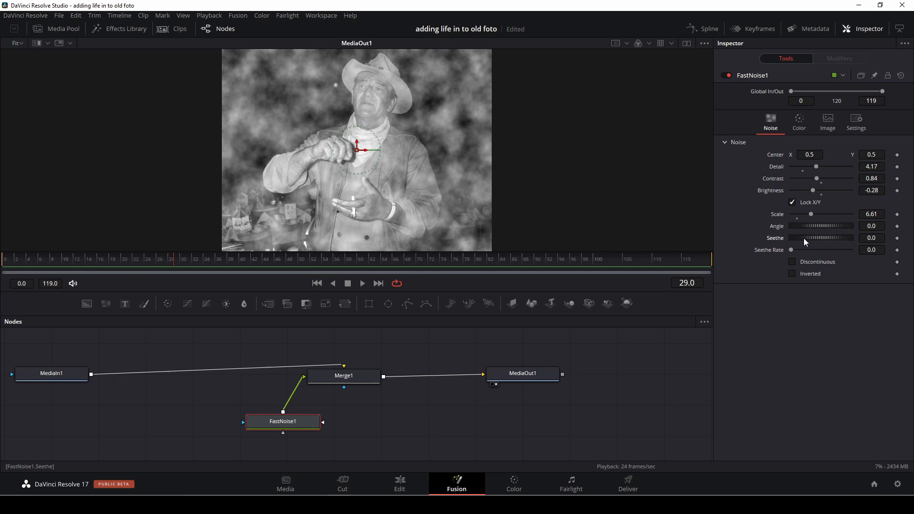
left_click_drag(811, 239, 825, 238)
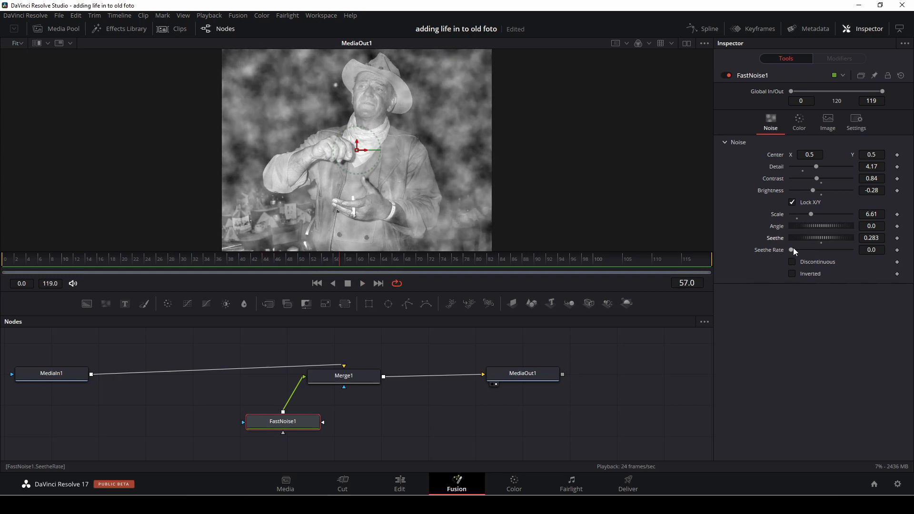
left_click_drag(792, 250, 808, 250)
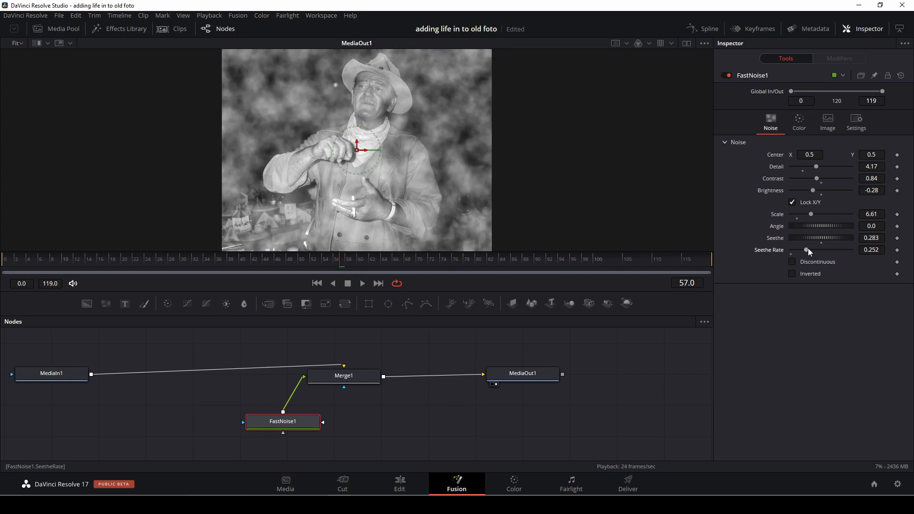
left_click(363, 283)
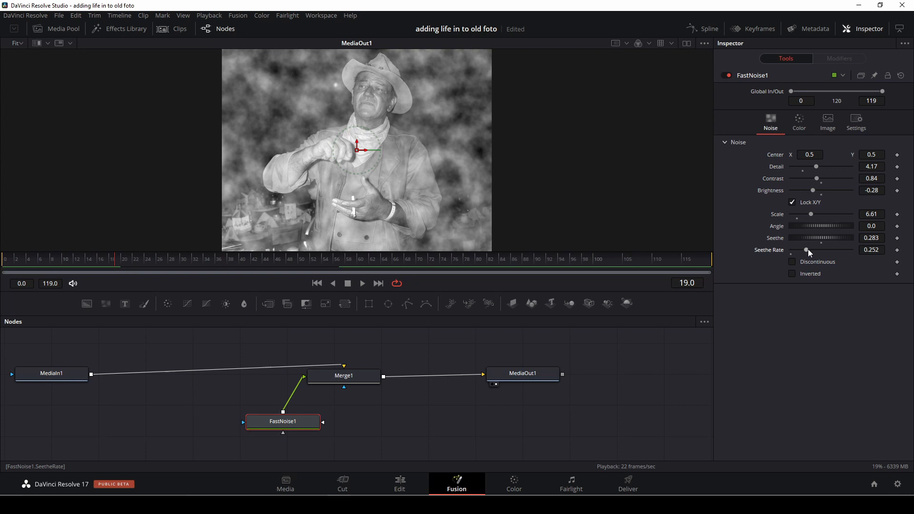
mouse_move(845, 250)
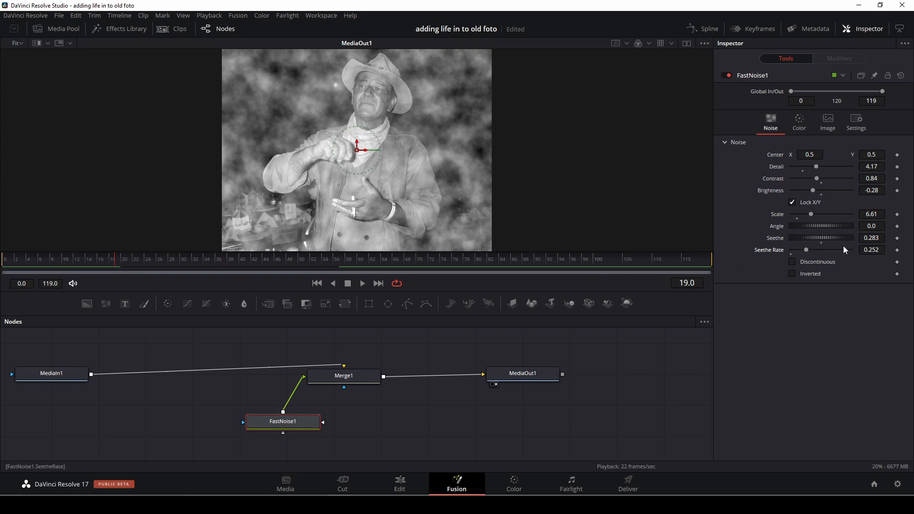
left_click_drag(822, 244, 806, 243)
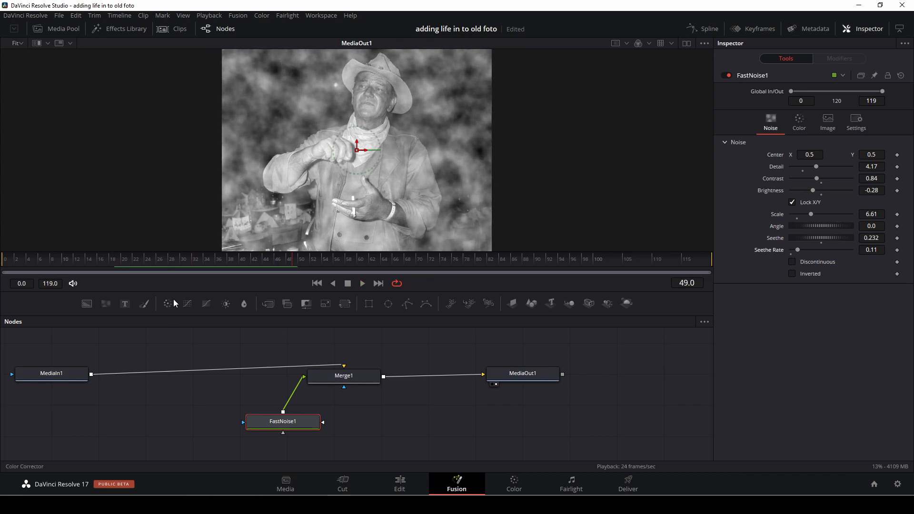
left_click(254, 266)
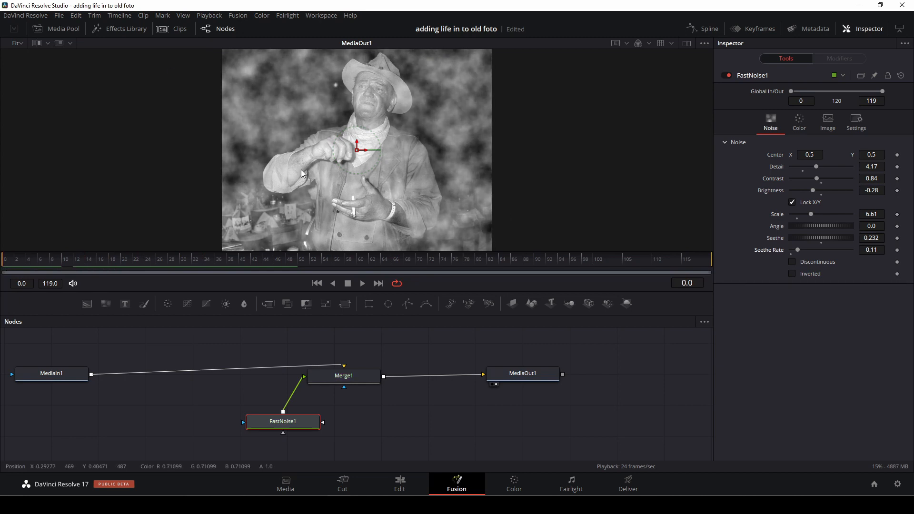
mouse_move(370, 218)
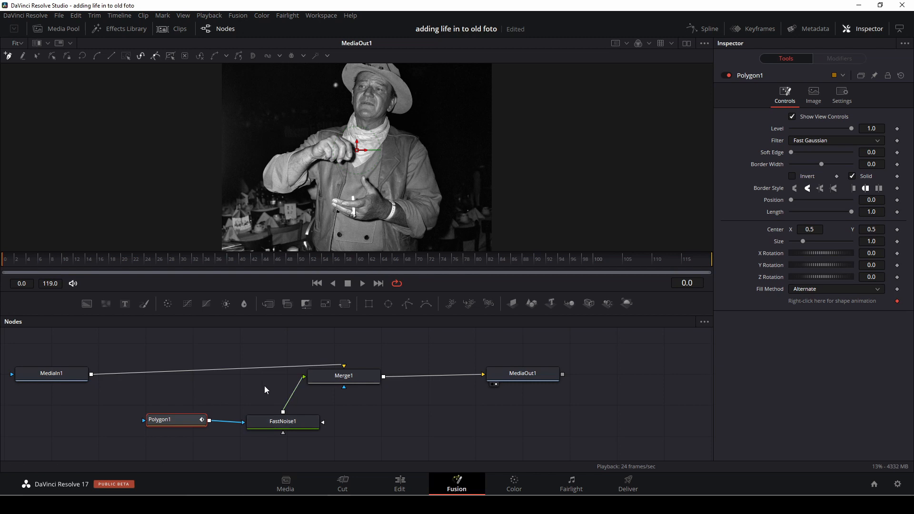
mouse_move(357, 226)
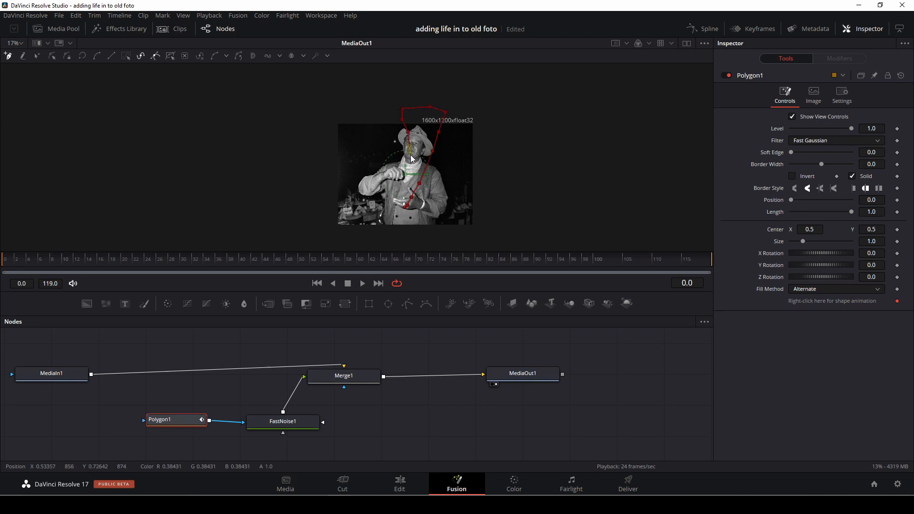
- Raise Polygon1's Soft Edge to about 0.027
left_click_drag(411, 159, 408, 205)
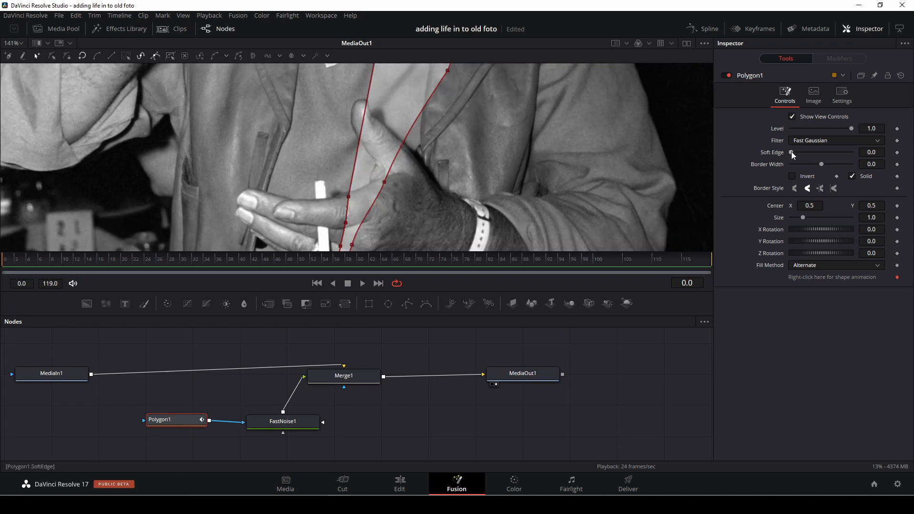
left_click_drag(793, 152, 795, 152)
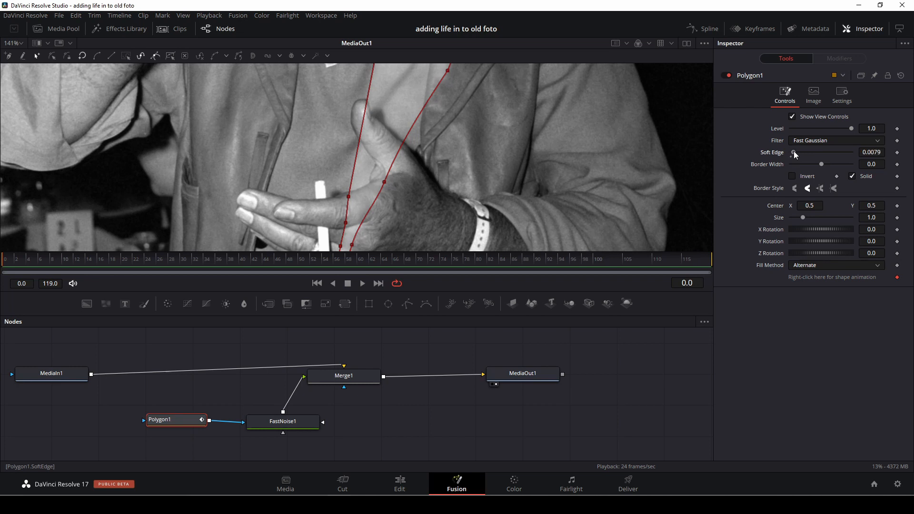
left_click_drag(794, 153, 800, 153)
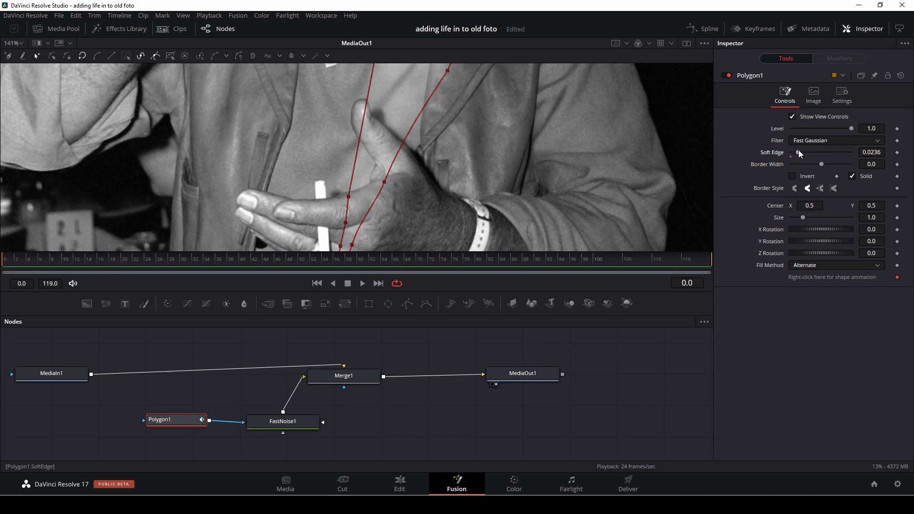
left_click_drag(797, 153, 799, 153)
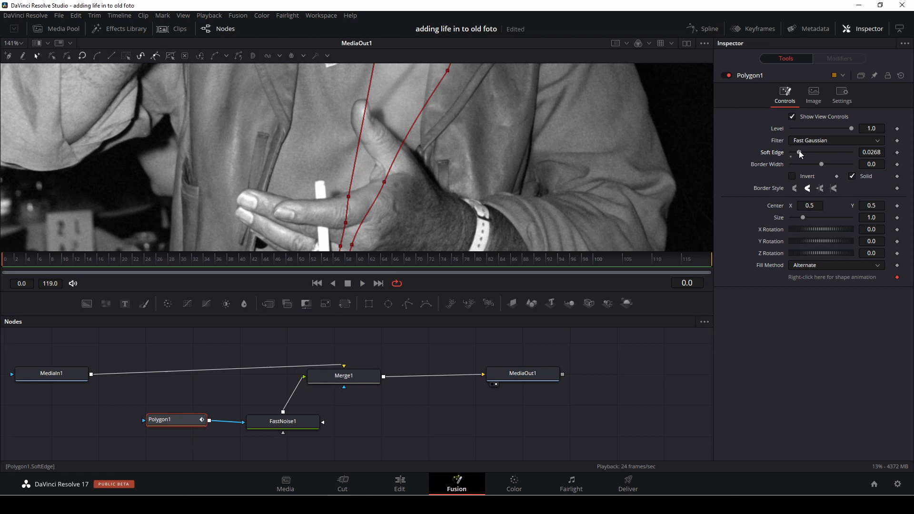
mouse_move(18, 261)
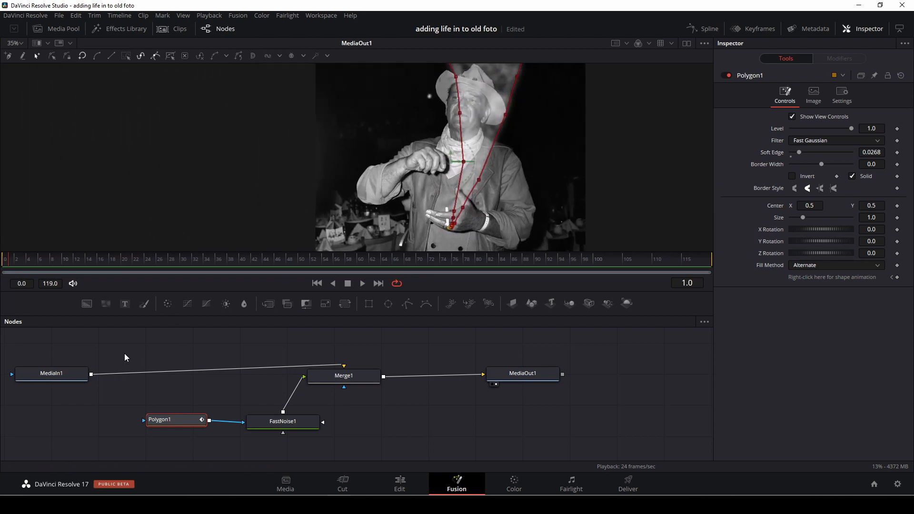
- Keyframe FastNoise1's Center Y from 0.5 at frame 0 to 0.83 at frame 119
left_click(51, 374)
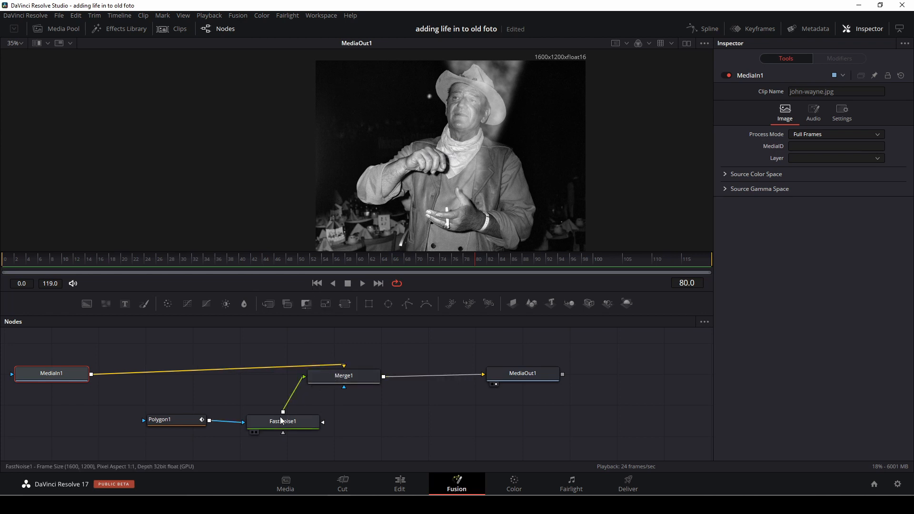
left_click(283, 422)
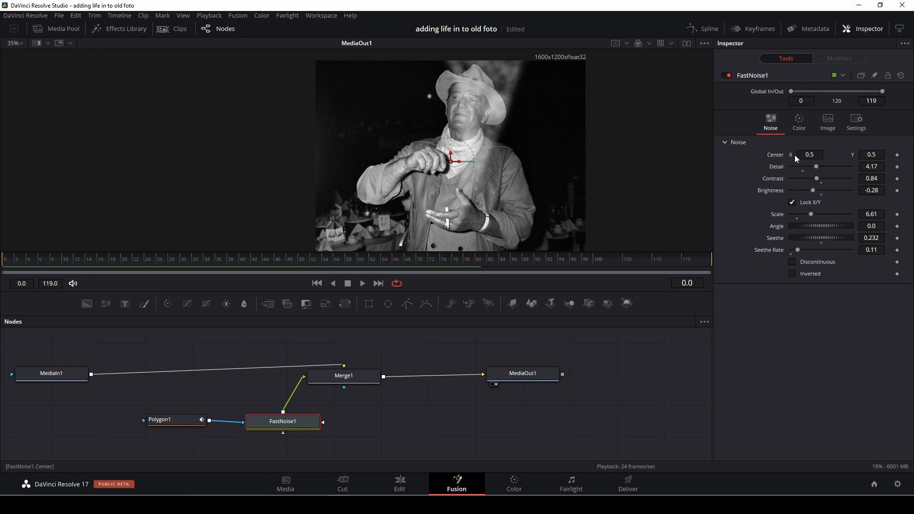
left_click(283, 421)
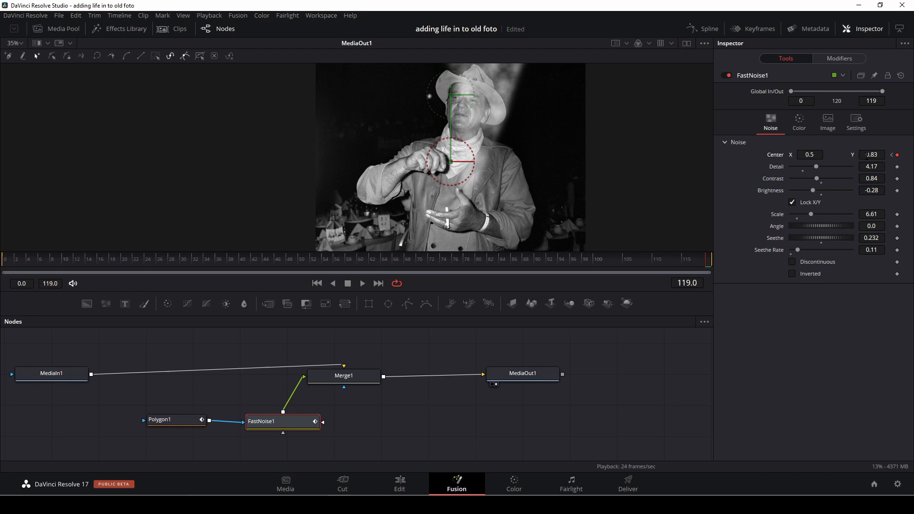
left_click(5, 259)
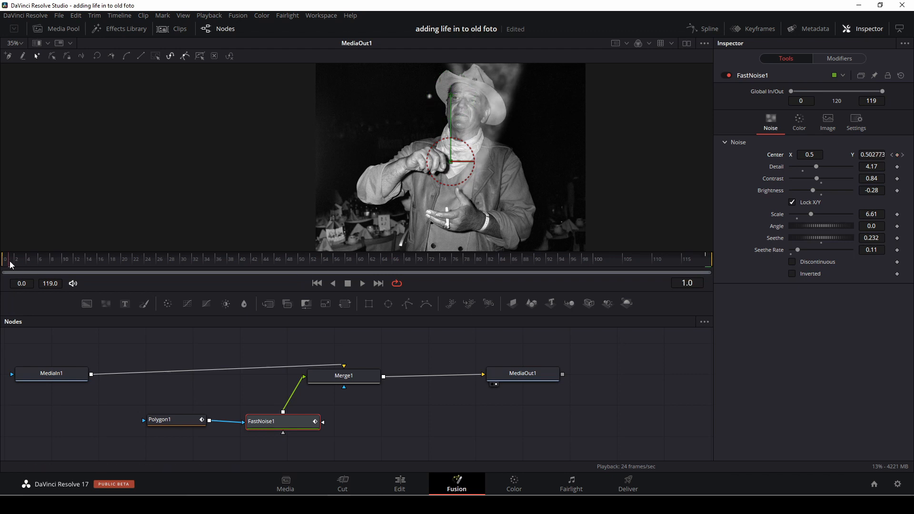
left_click(363, 283)
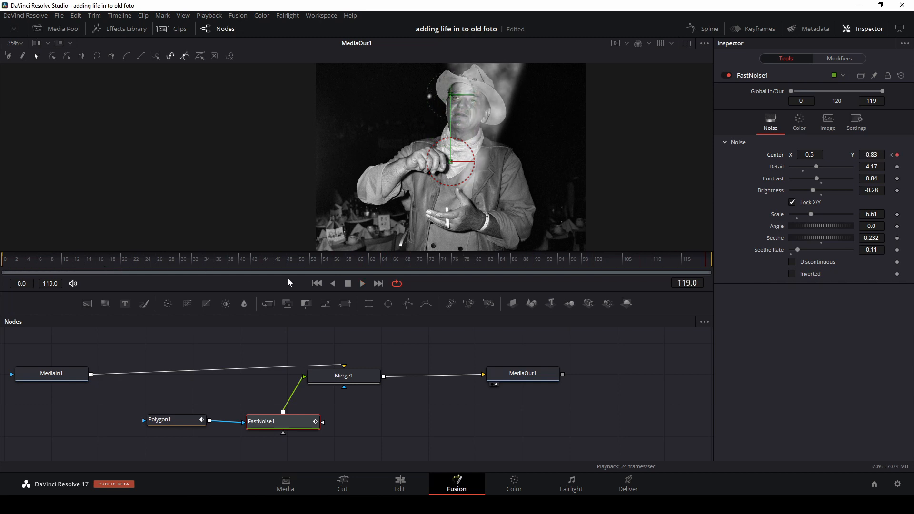
mouse_move(383, 333)
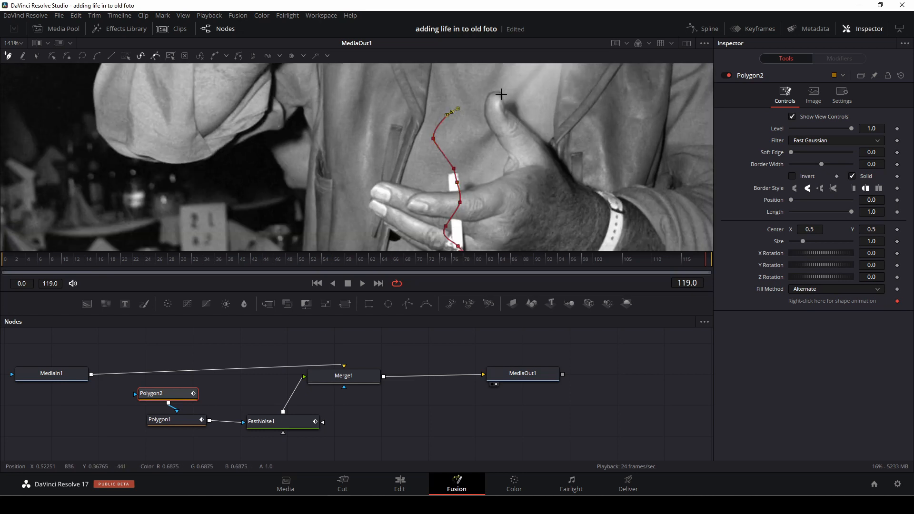
- Shape Polygon2's wavy trail above the cigar, near the collar and where it meets the cigar
left_click_drag(451, 111, 499, 89)
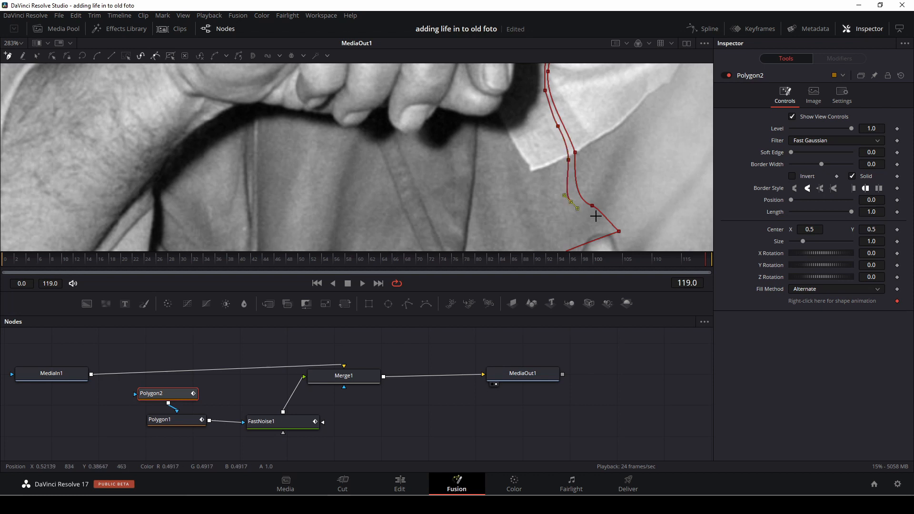
left_click_drag(574, 203, 595, 241)
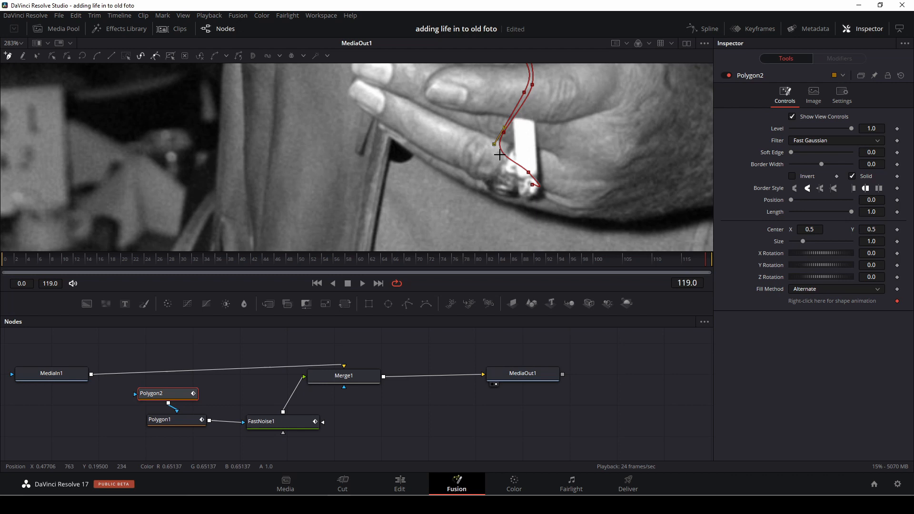
left_click_drag(497, 143, 514, 169)
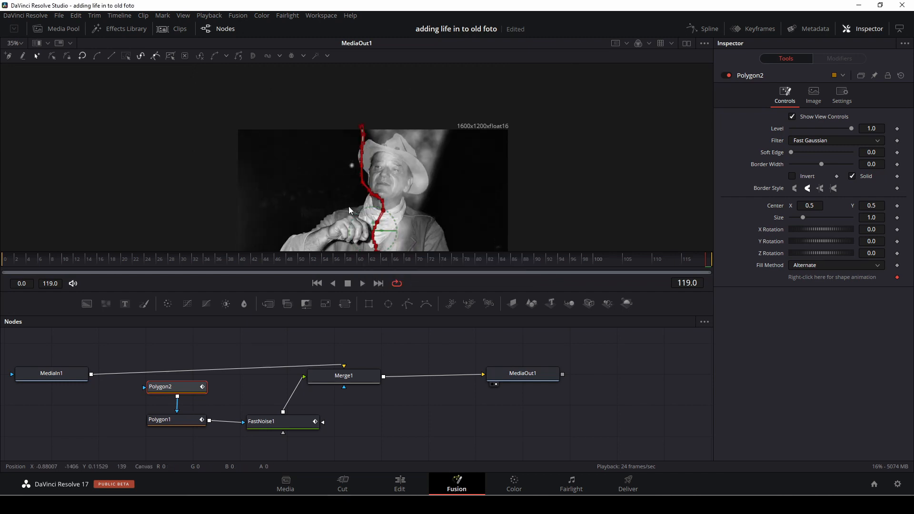
- Preview the smoke on Merge1, give Polygon2 a Soft Edge of about 0.022, and reselect the noise node
left_click(344, 376)
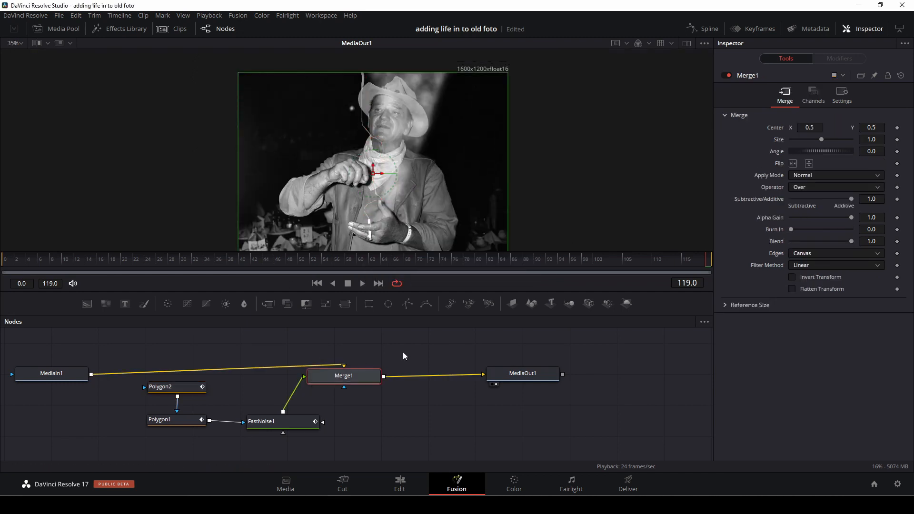
left_click(362, 284)
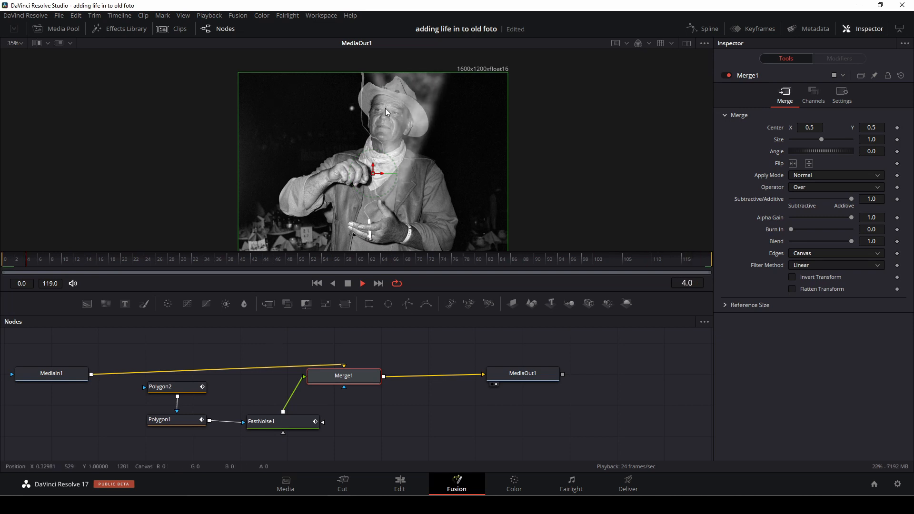
left_click(173, 387)
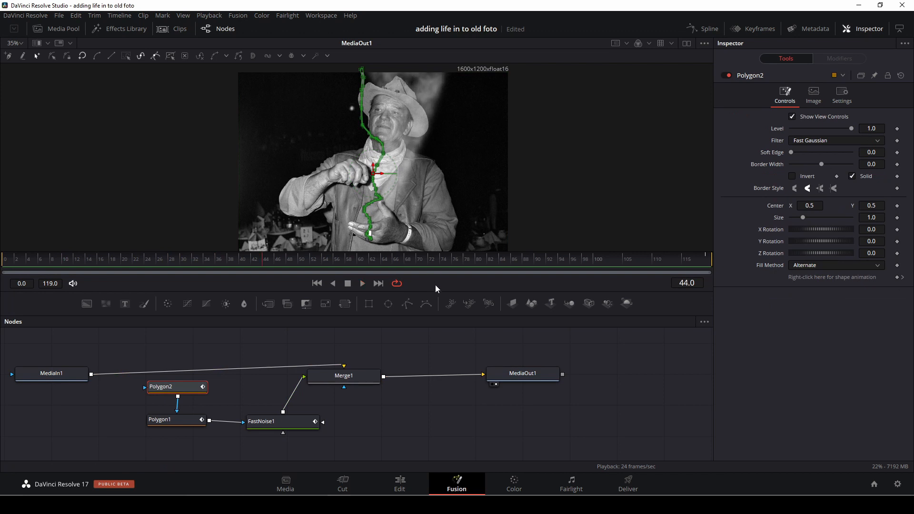
left_click_drag(793, 153, 800, 152)
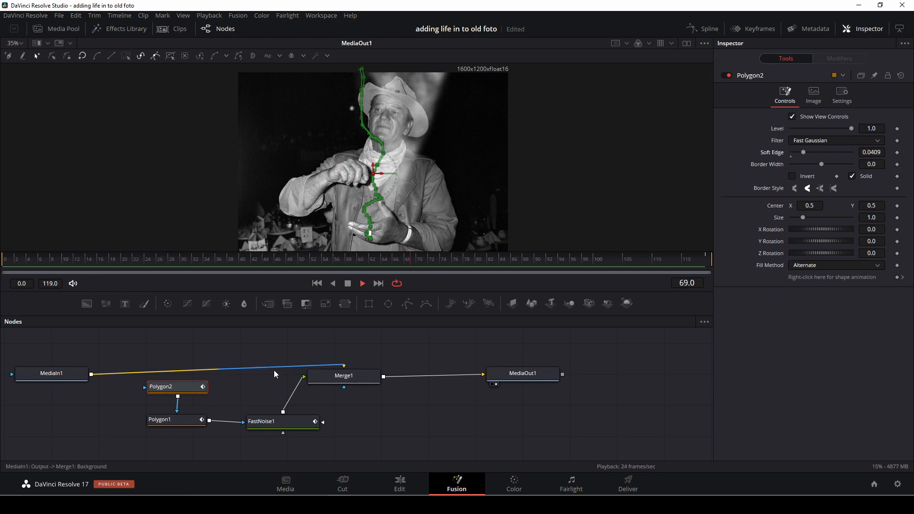
left_click(344, 376)
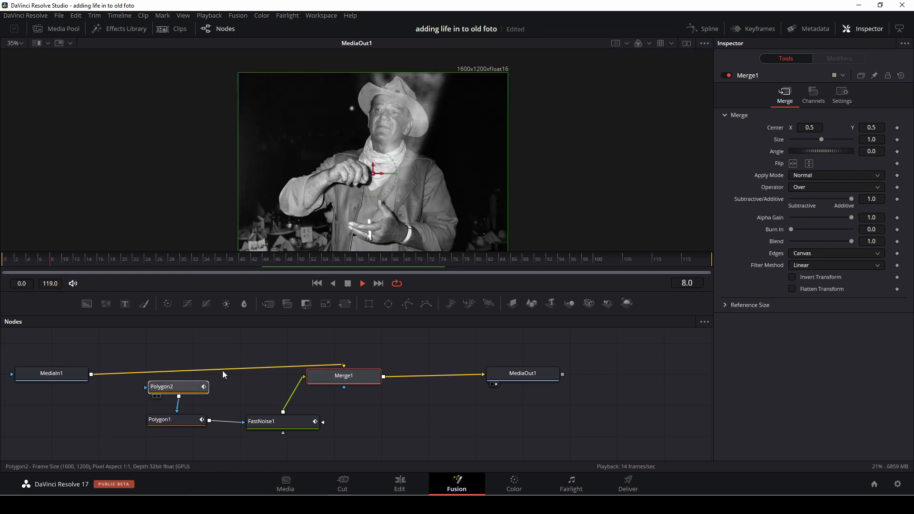
left_click(173, 386)
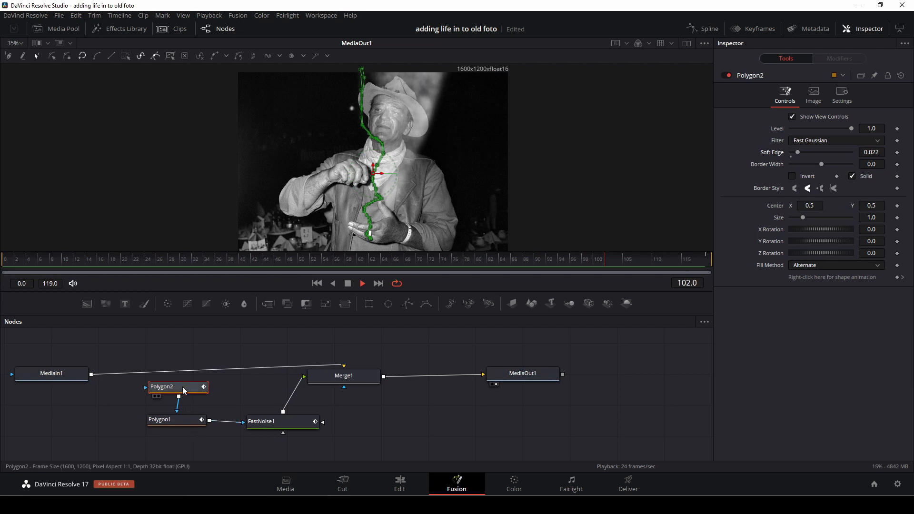
left_click(344, 375)
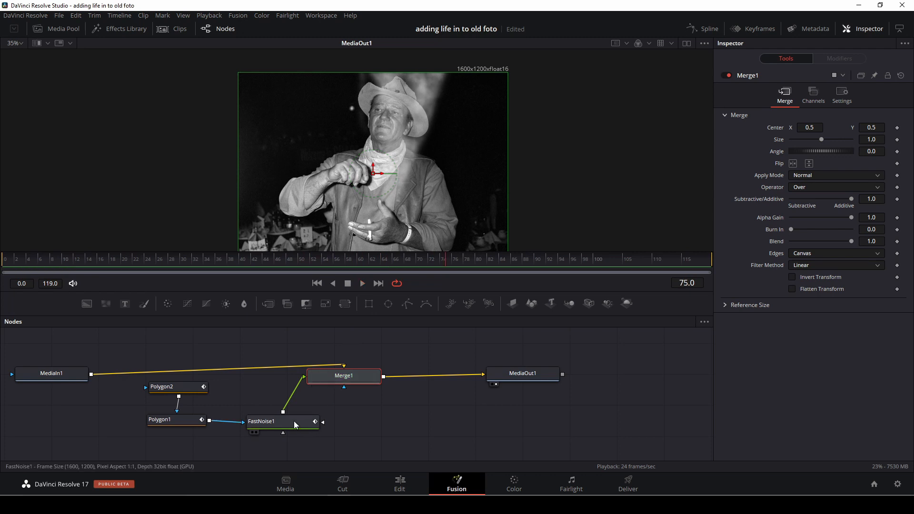
left_click(275, 421)
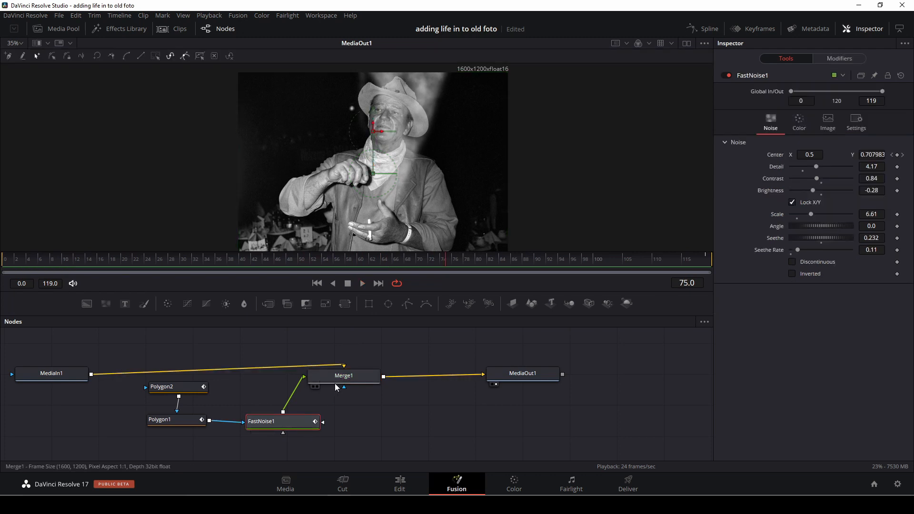
mouse_move(336, 389)
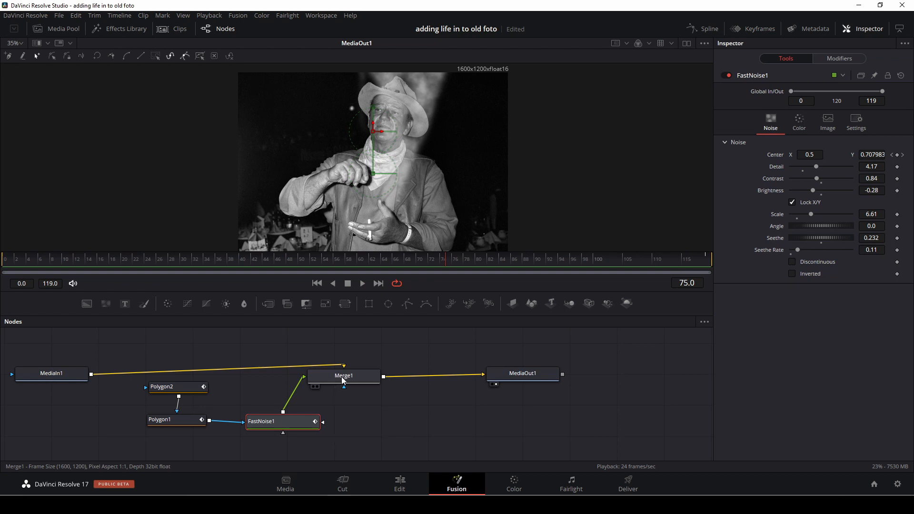
- Try the Dissolve and Difference apply modes on Merge1
left_click(344, 375)
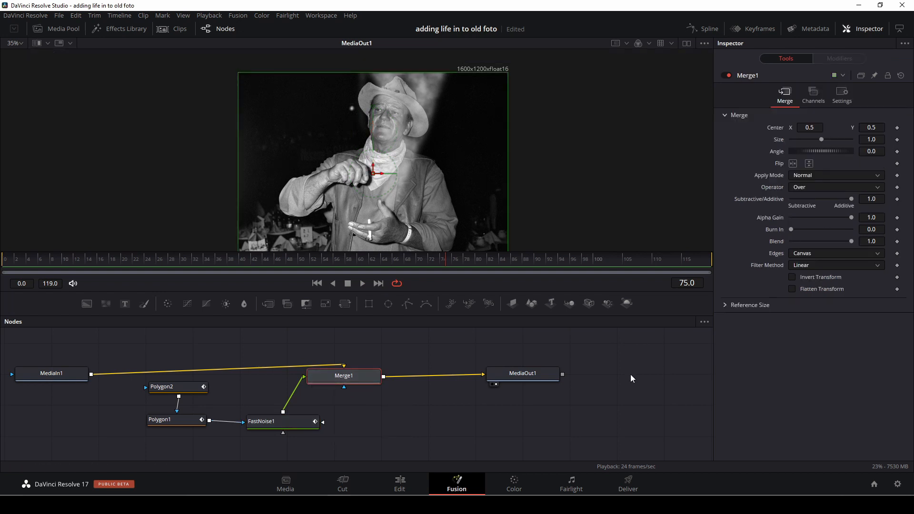
mouse_move(823, 204)
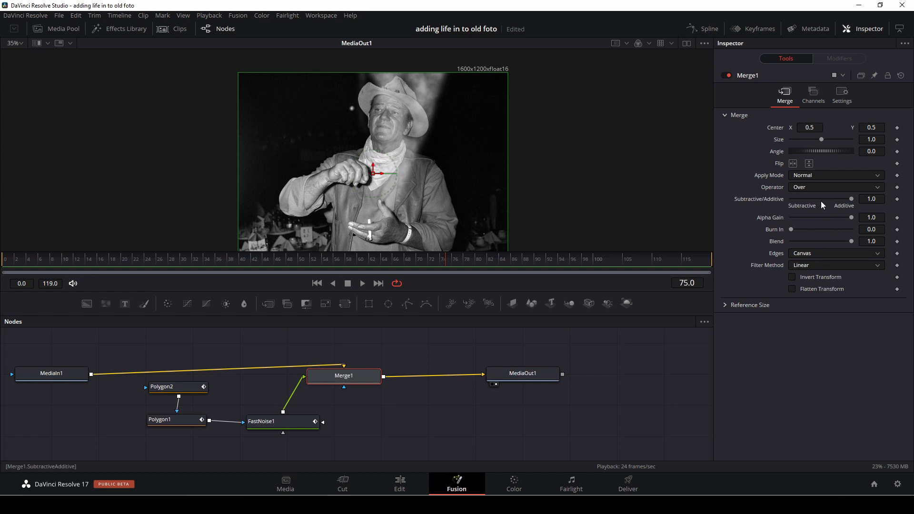
mouse_move(826, 201)
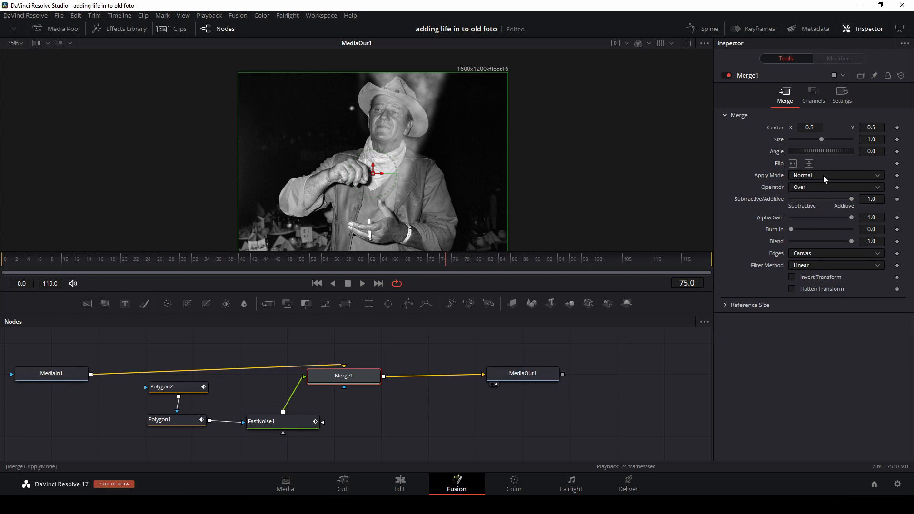
left_click(835, 176)
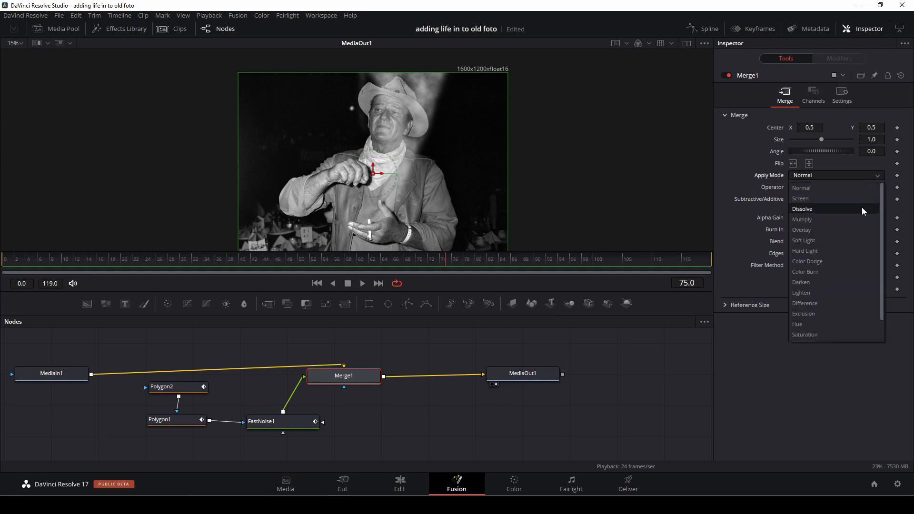
left_click(802, 209)
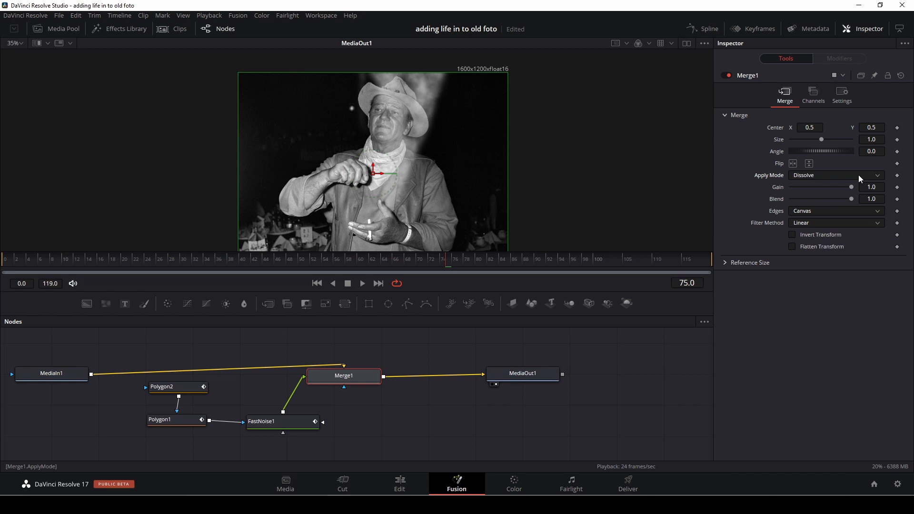
left_click(837, 175)
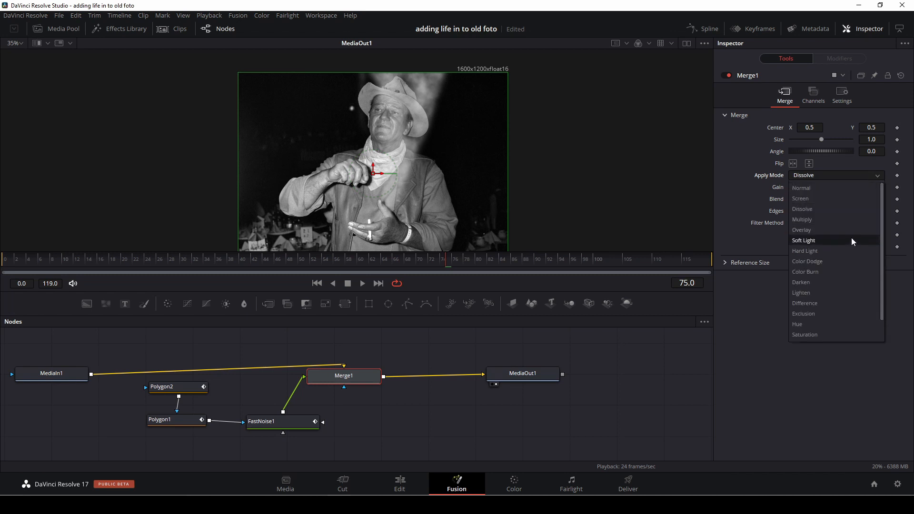
mouse_move(840, 304)
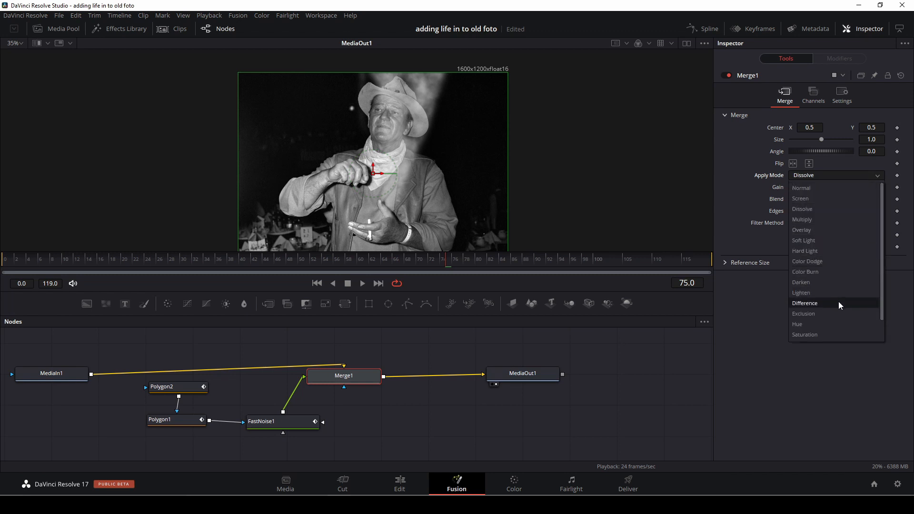
left_click(806, 302)
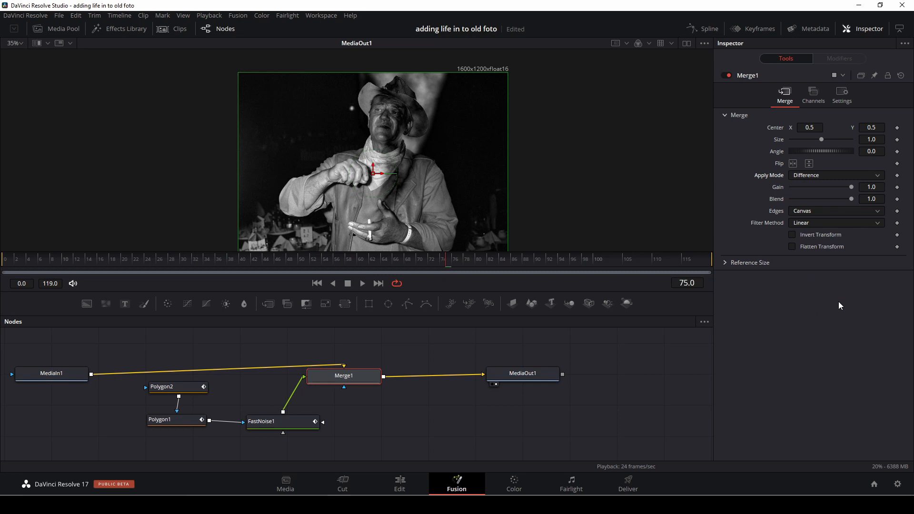
- Try Exclusion and Luminosity apply modes, then set Merge1 back to Normal
left_click(836, 176)
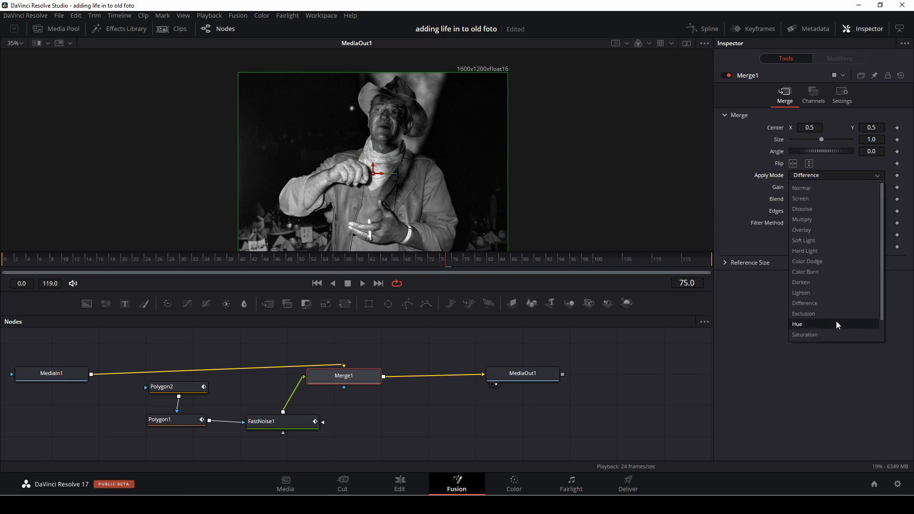
left_click(804, 314)
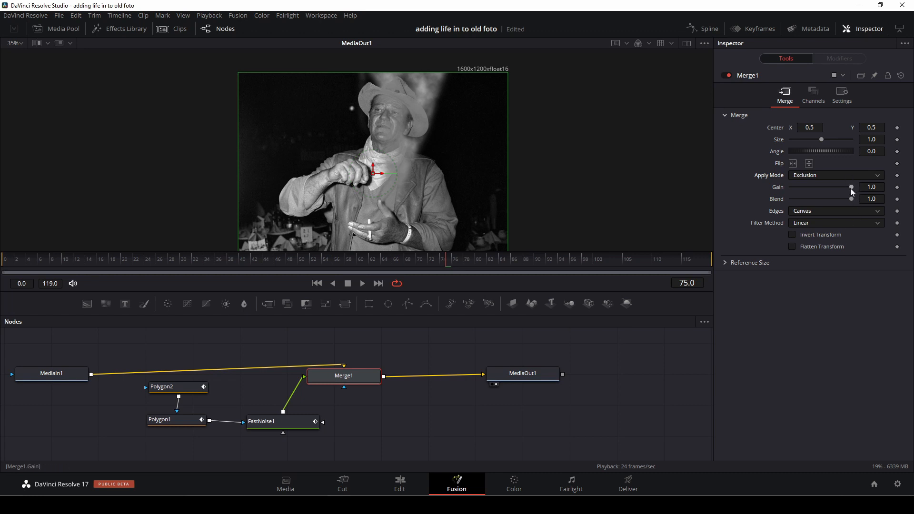
left_click(836, 175)
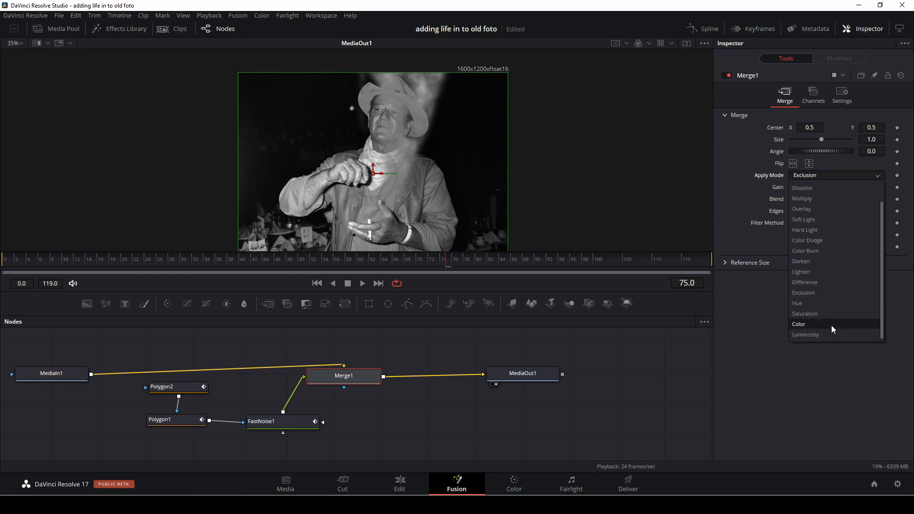
left_click(806, 335)
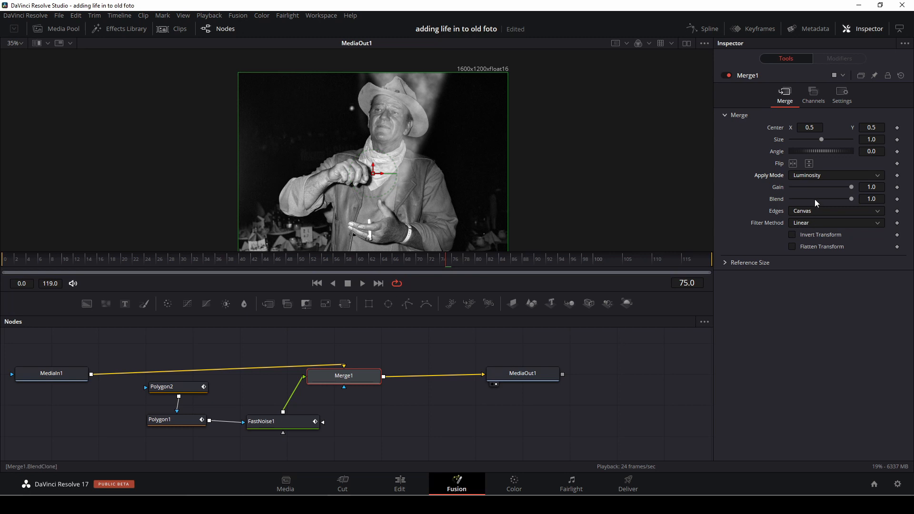
left_click(836, 175)
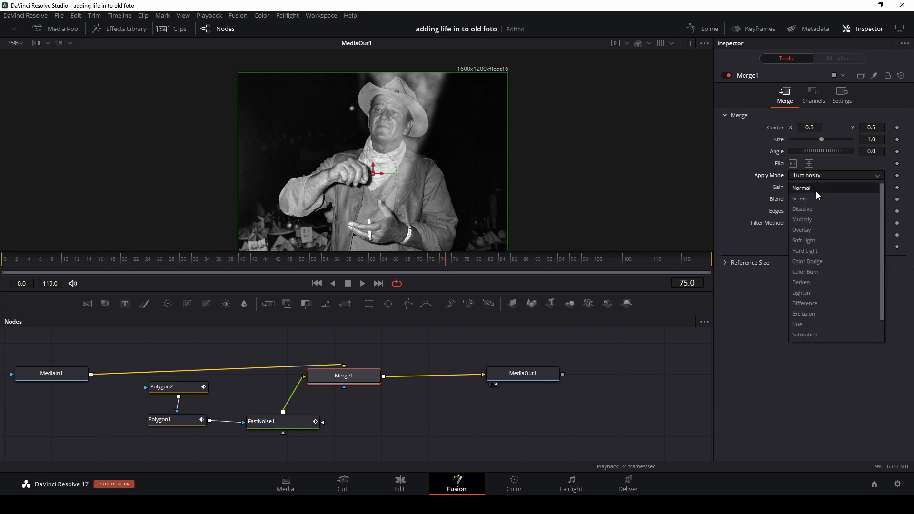
left_click(801, 188)
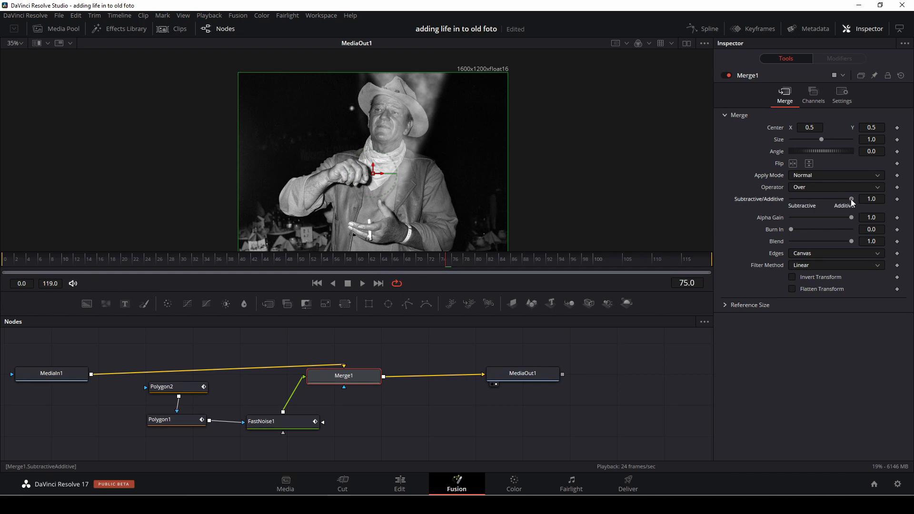
- Set Merge1 Subtractive/Additive to about 0.134 and Blend to 0.701, then play back to check
left_click_drag(851, 199, 817, 199)
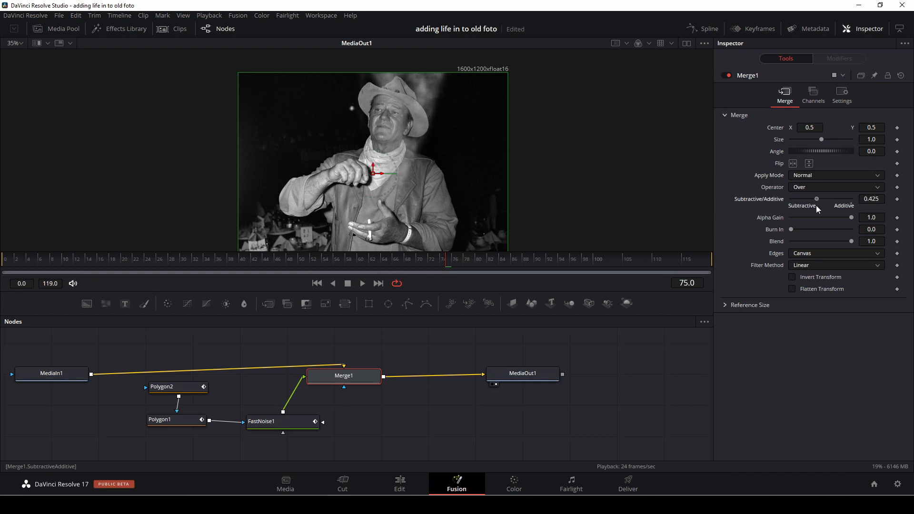
left_click_drag(817, 199, 794, 199)
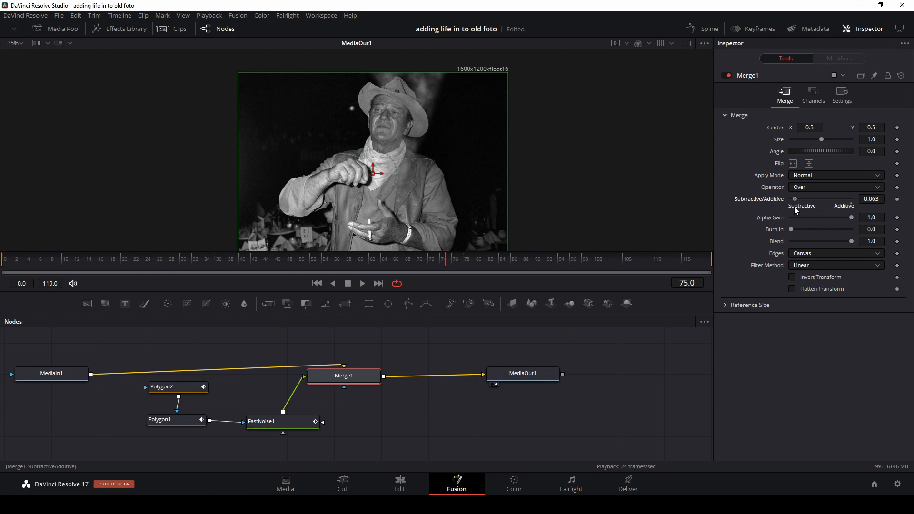
left_click_drag(799, 198, 805, 198)
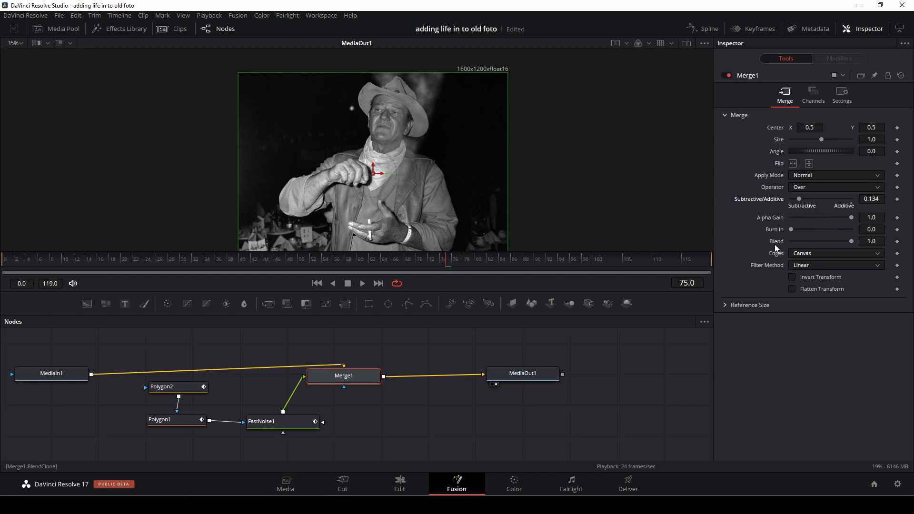
left_click_drag(858, 241, 834, 241)
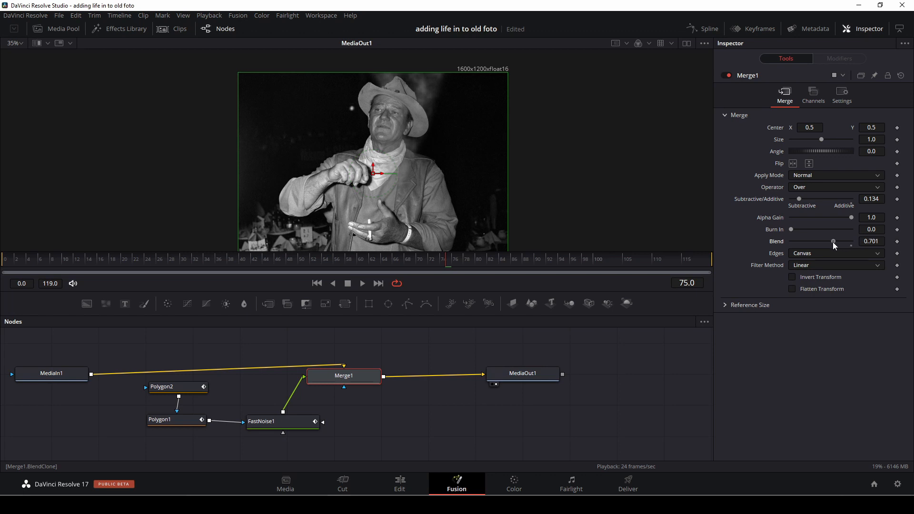
left_click(363, 283)
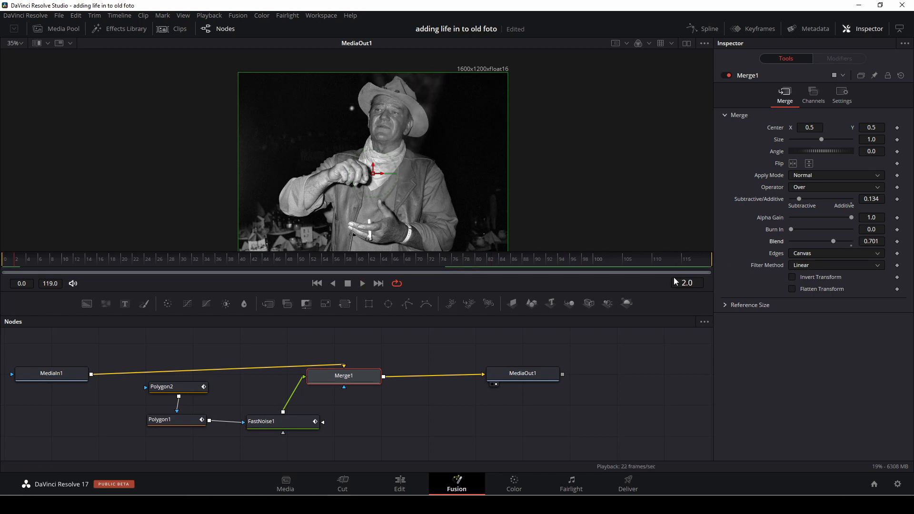
left_click(363, 283)
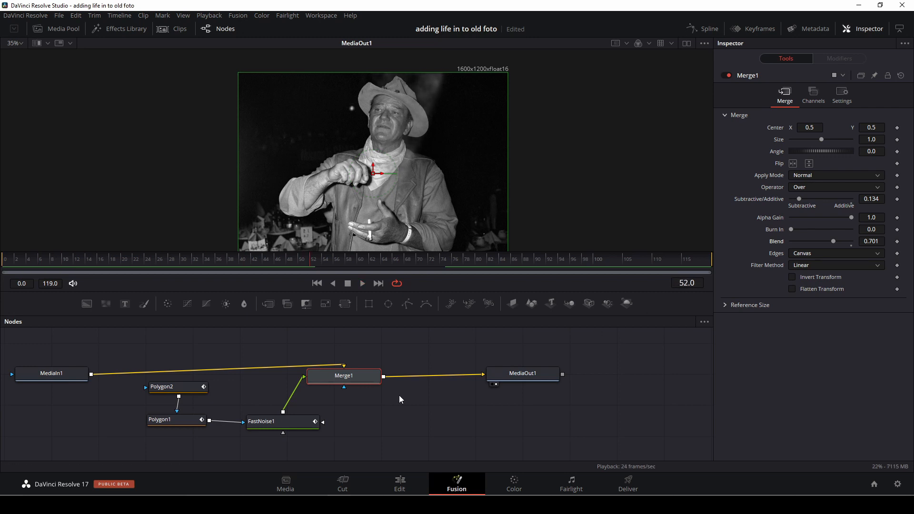
mouse_move(345, 304)
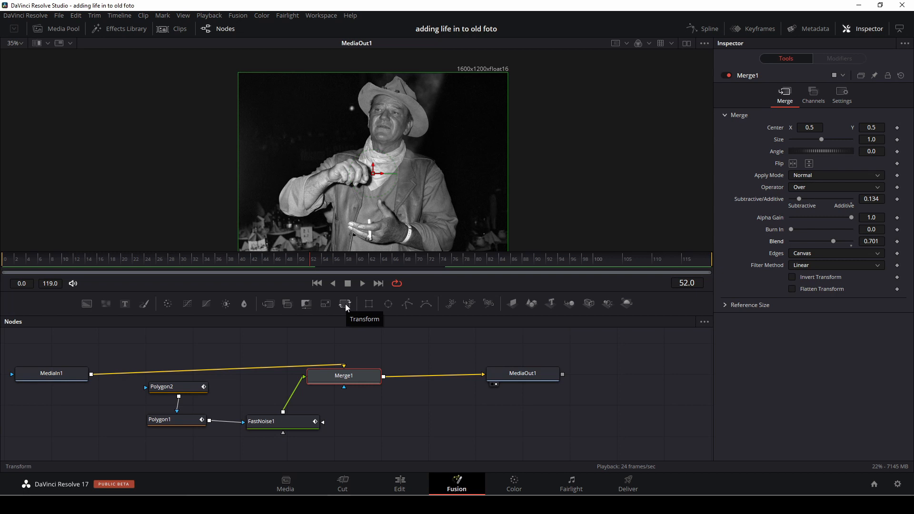
mouse_move(350, 310)
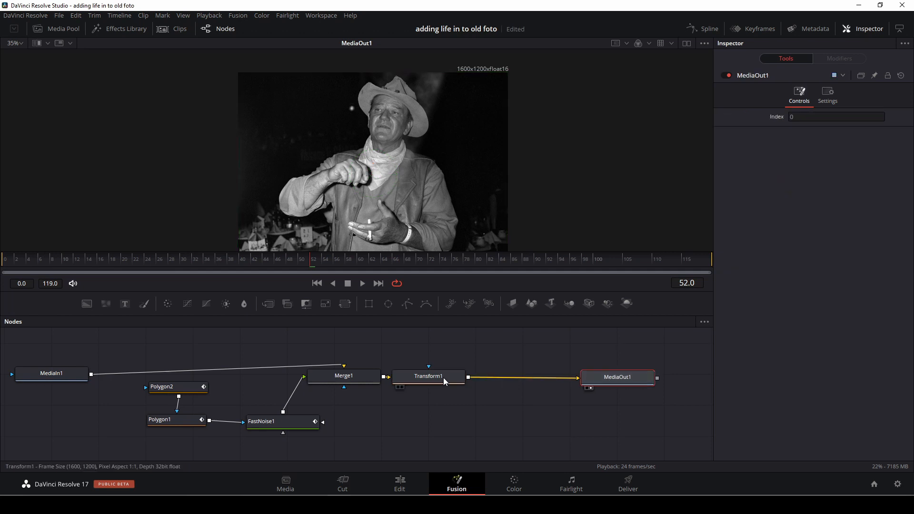
- Select Transform1 and move the playhead to an earlier frame
left_click(429, 376)
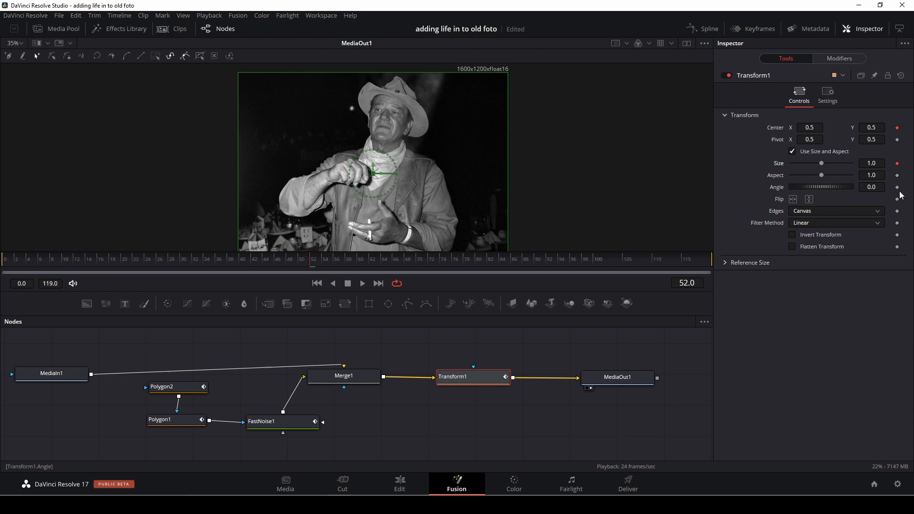
mouse_move(898, 188)
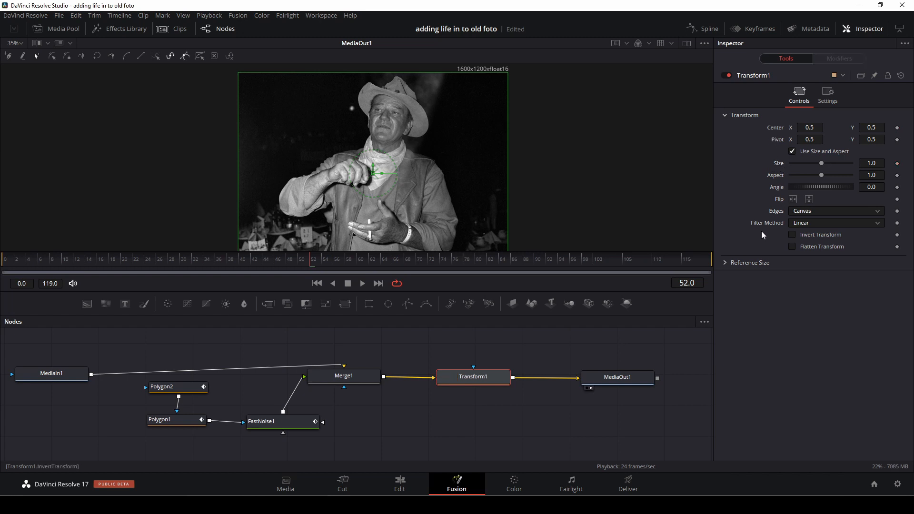
left_click(254, 264)
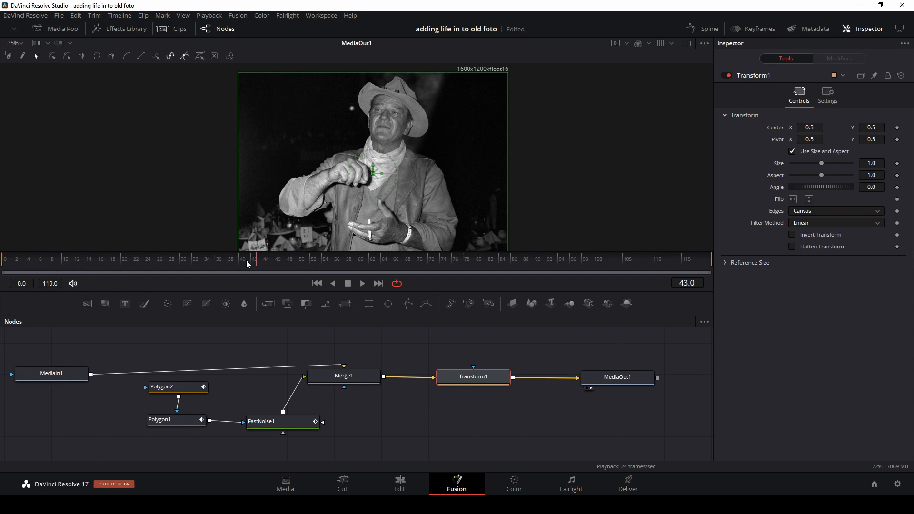
- At frame 119, set Transform1 Size to 1.44 and Center Y to 0.308, then return to the Edit page
left_click(317, 283)
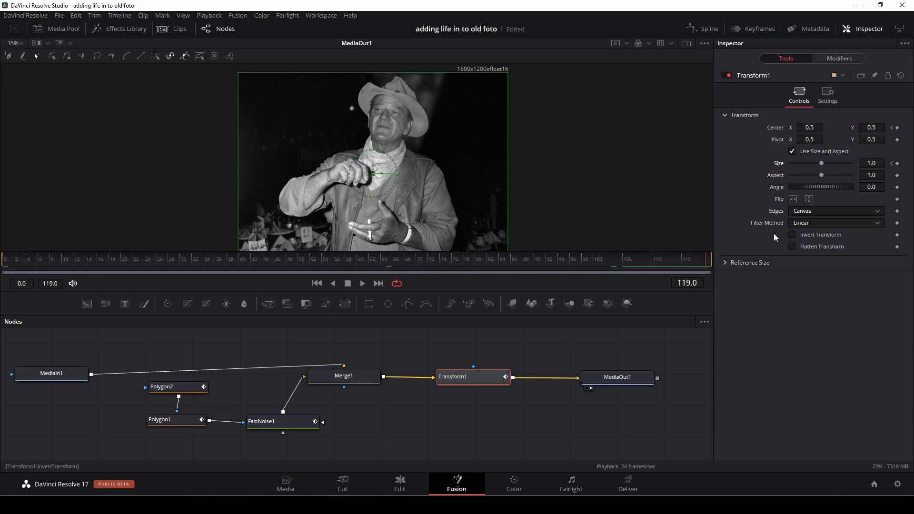
left_click_drag(804, 163, 825, 163)
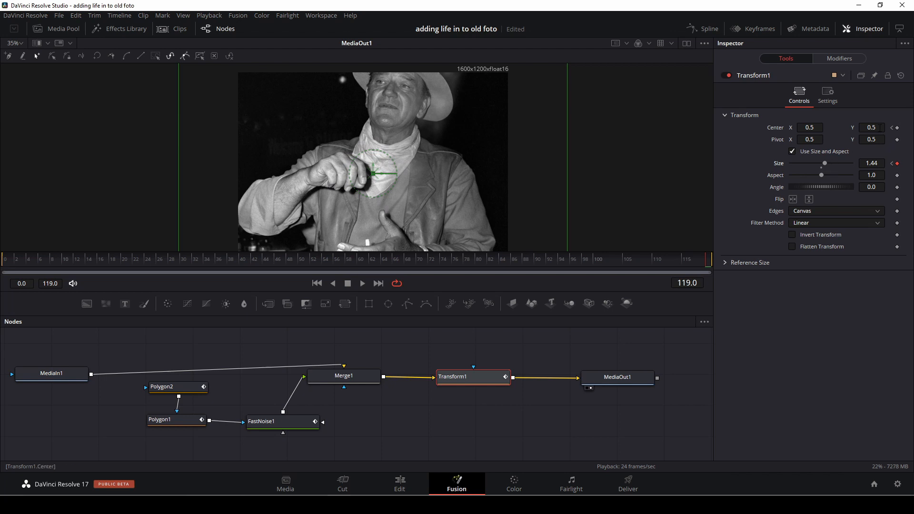
left_click_drag(384, 174, 384, 196)
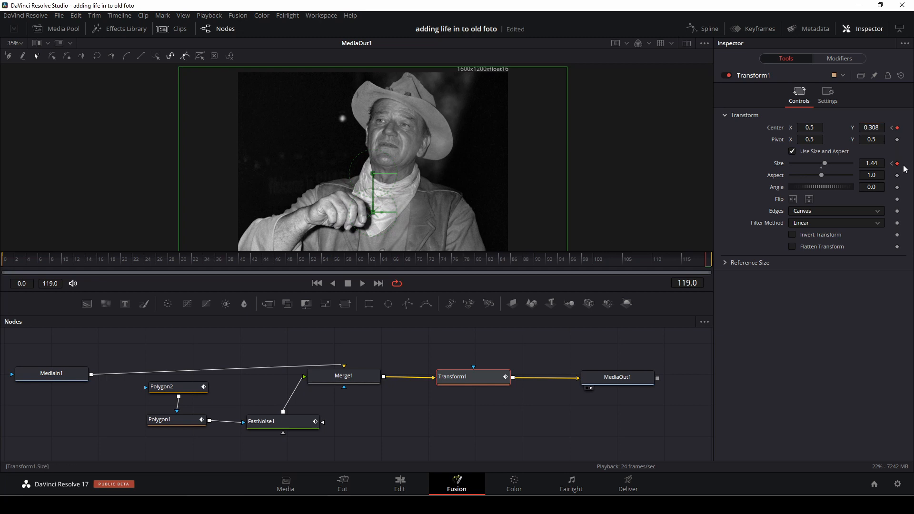
mouse_move(442, 318)
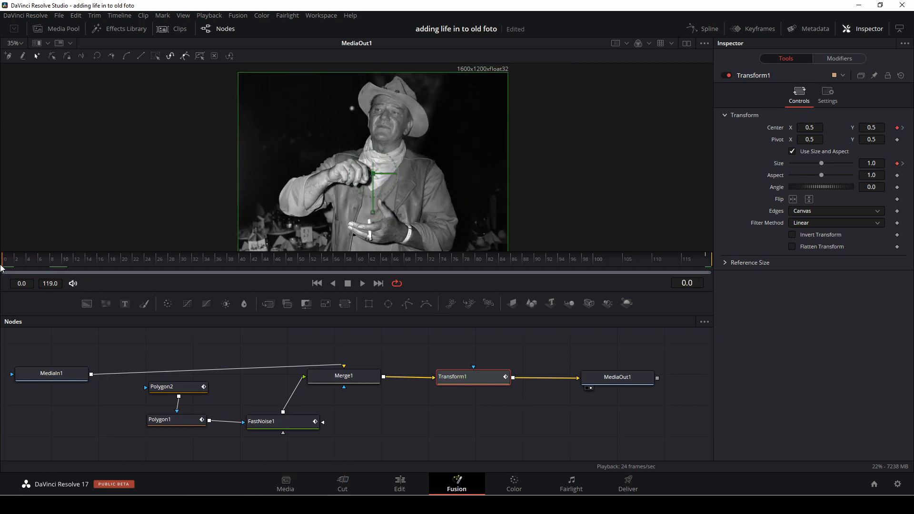
left_click(399, 484)
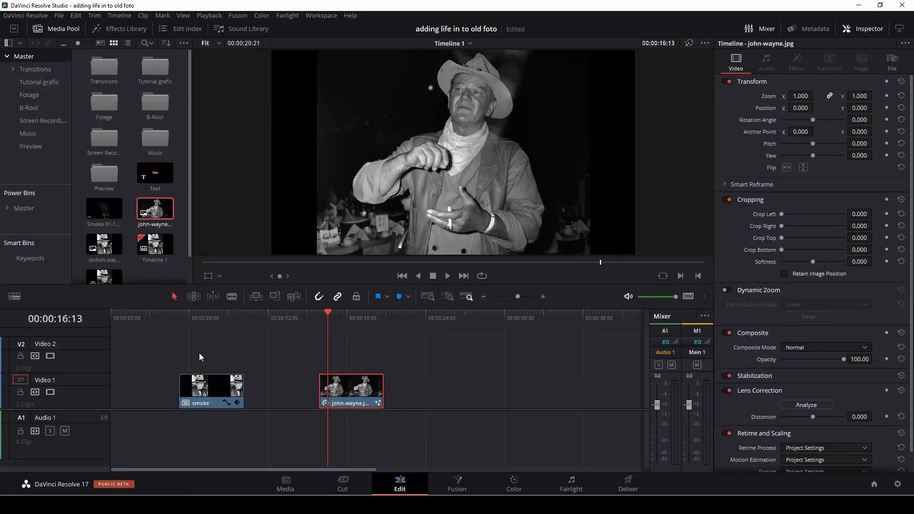
left_click(319, 318)
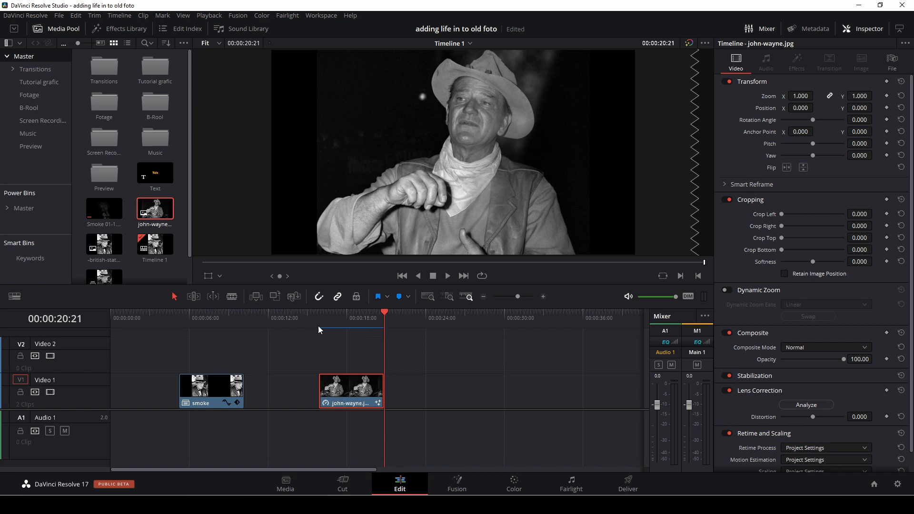
mouse_move(505, 371)
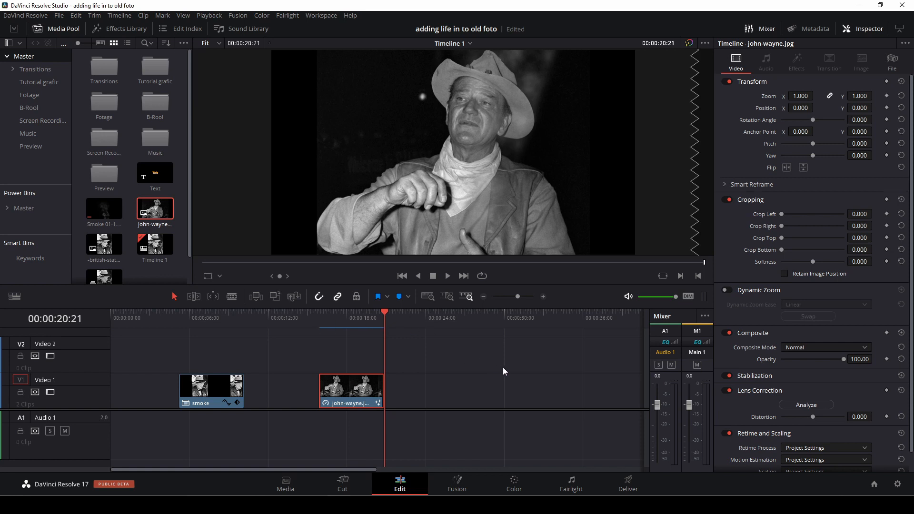
mouse_move(510, 381)
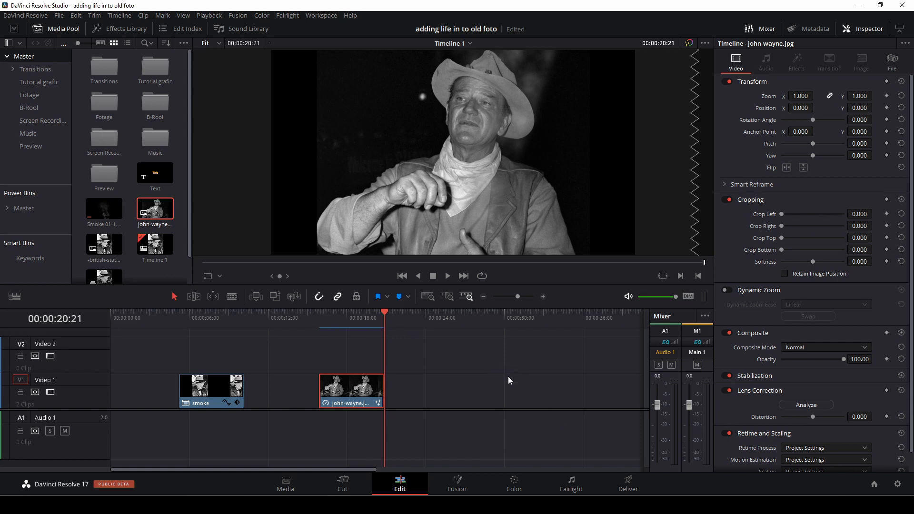